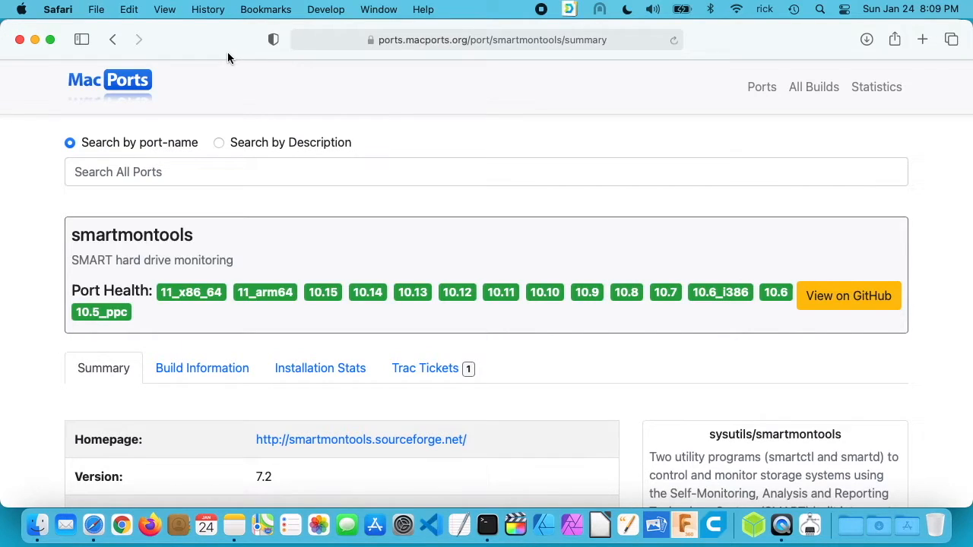
Step: Bring Terminal forward and settle on the remote MacBook Pro session
click(486, 525)
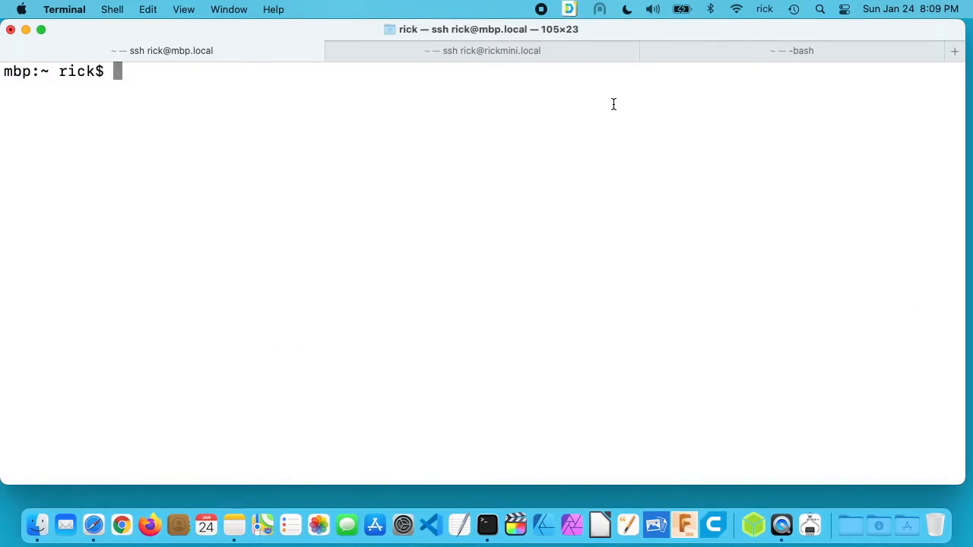
mouse_move(350, 151)
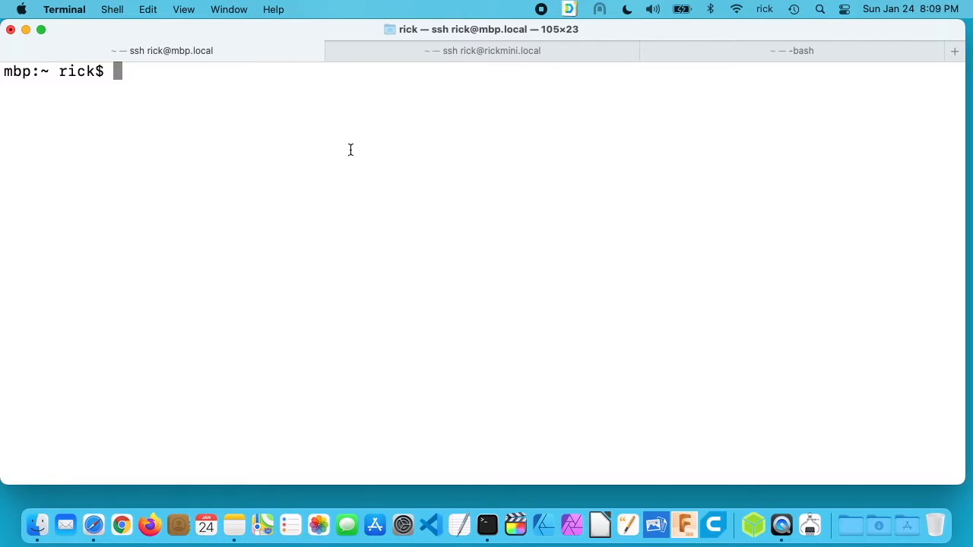
mouse_move(125, 160)
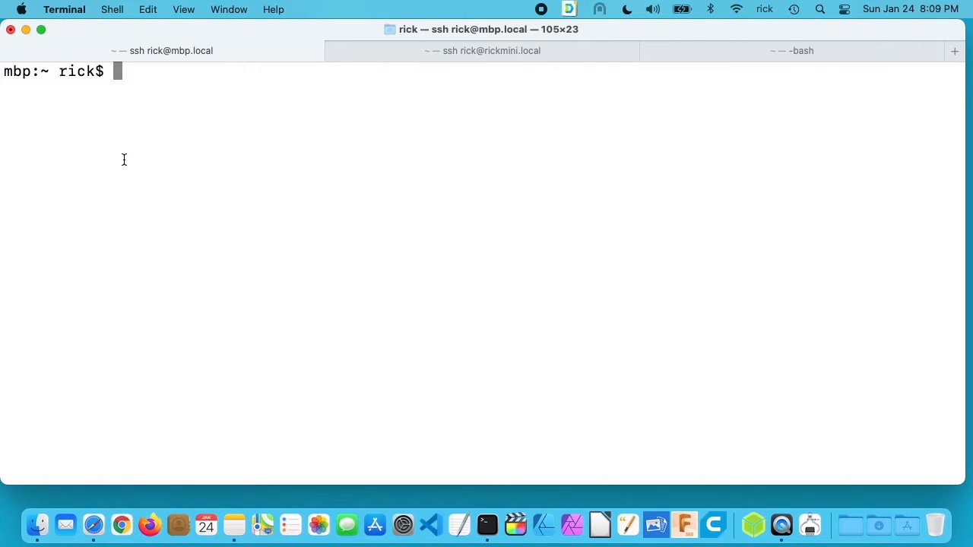
mouse_move(126, 152)
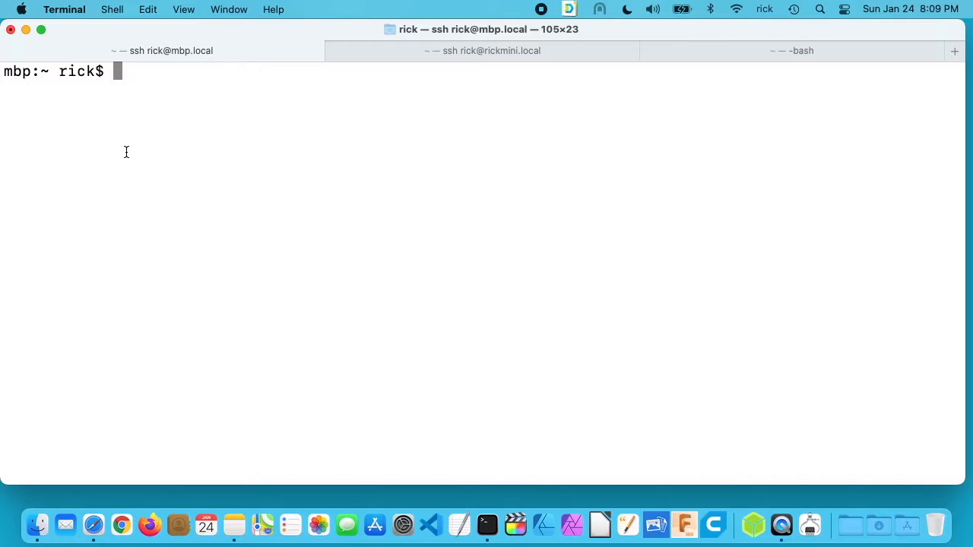
mouse_move(439, 59)
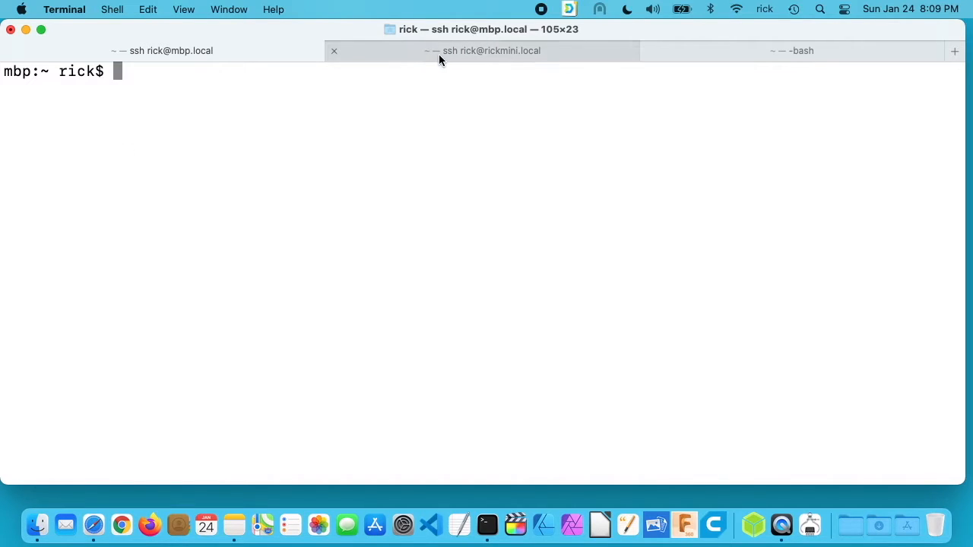
mouse_move(440, 59)
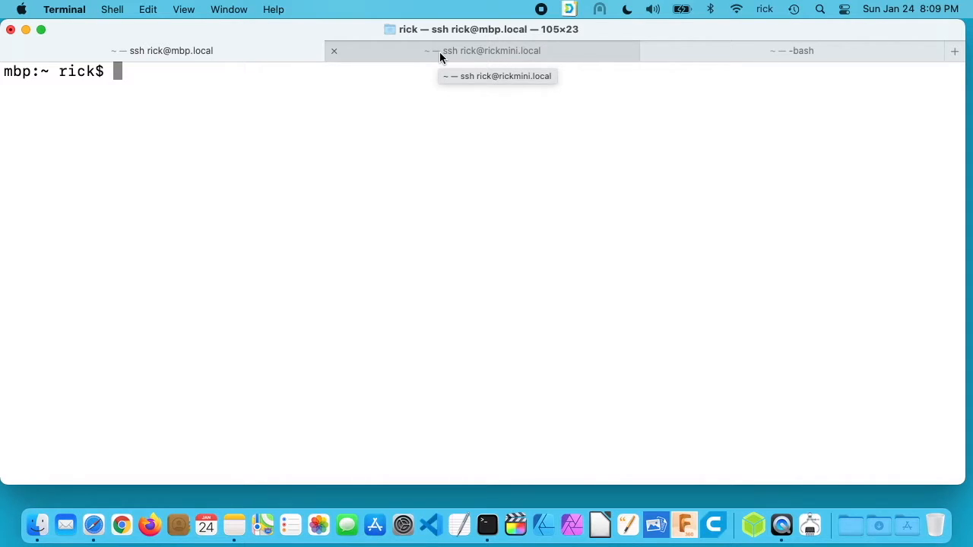
click(790, 50)
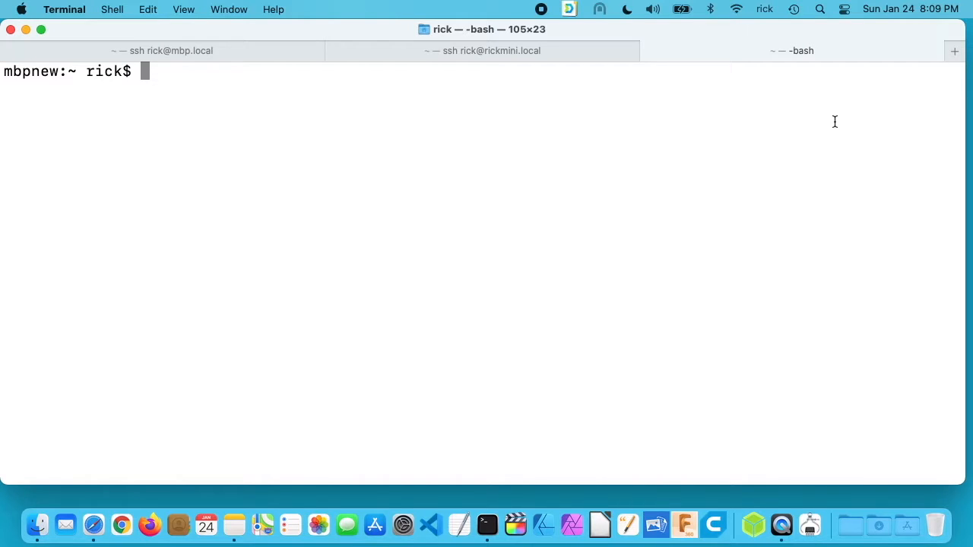
mouse_move(195, 88)
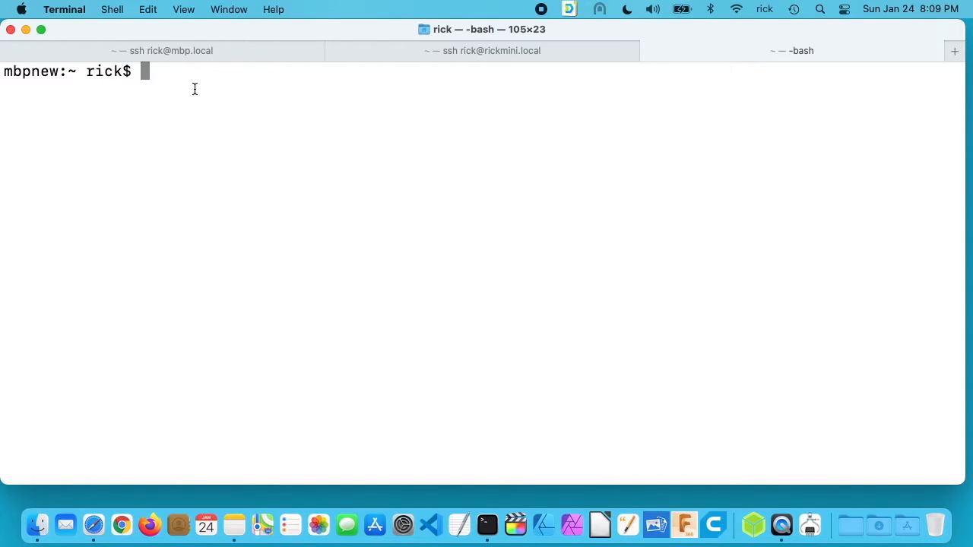
click(161, 50)
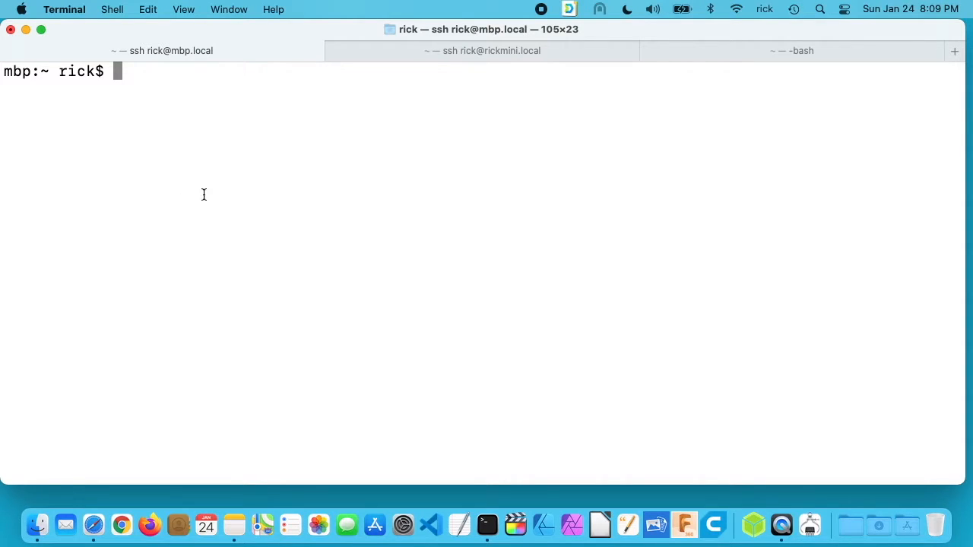
mouse_move(358, 231)
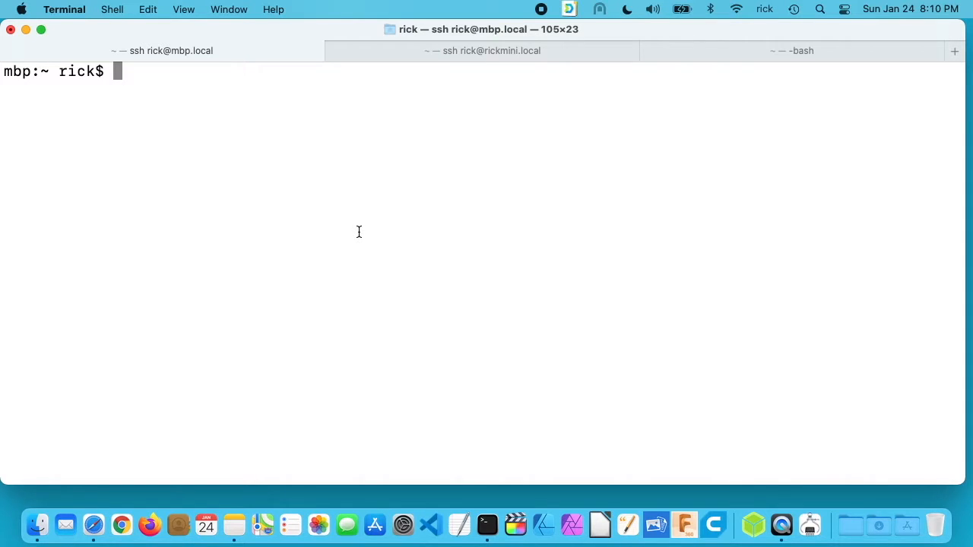
Step: Run 'sudo port selfupdate' with the password to refresh MacPorts and its ports tree
text(s)
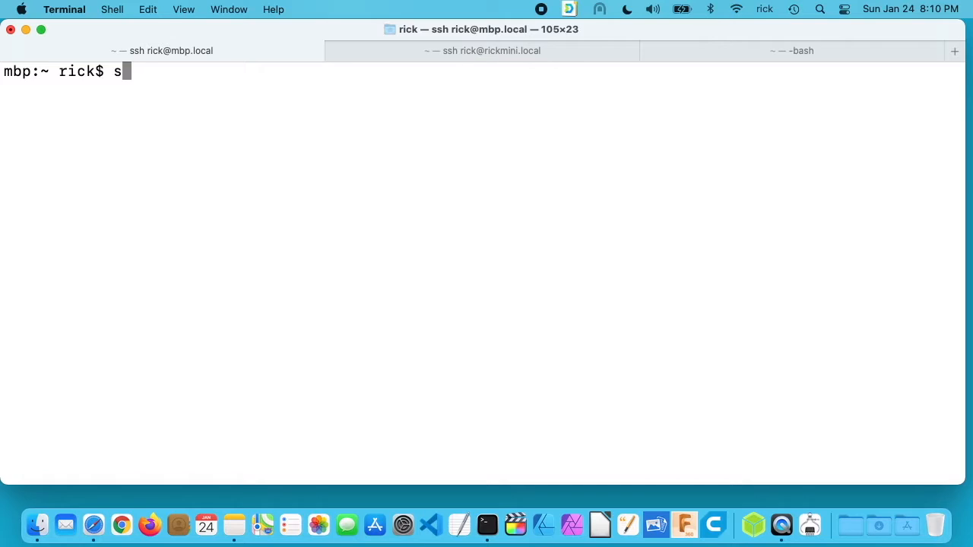
text(udo)
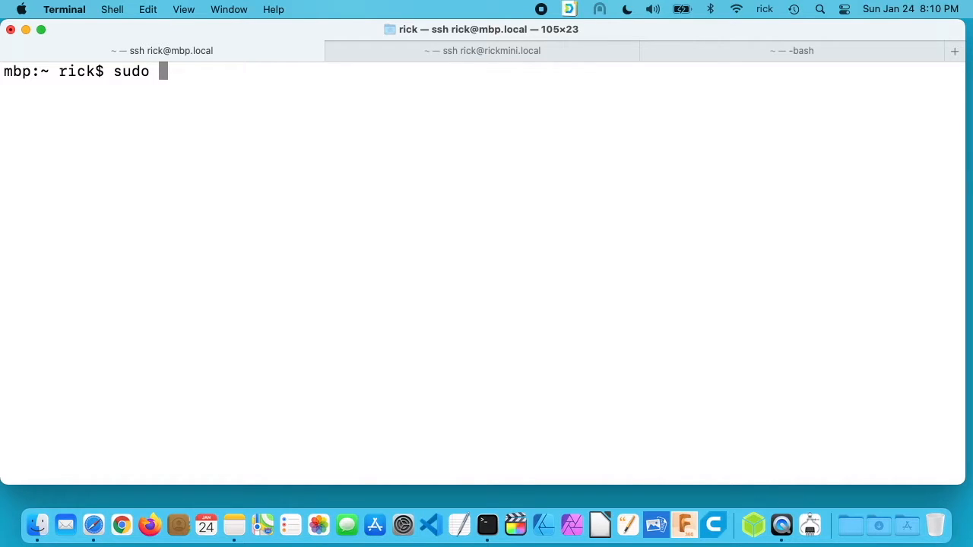
text(port selfupdate)
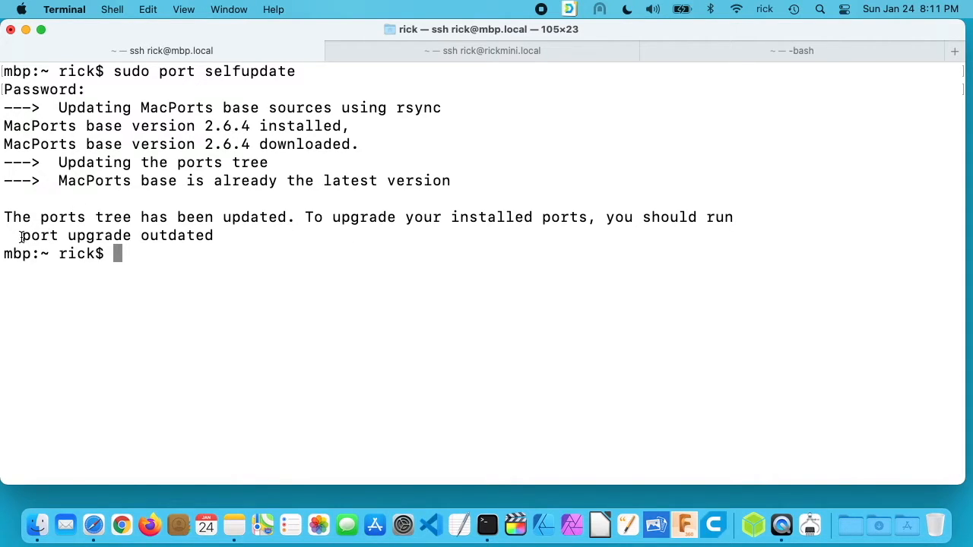
Step: Start 'sudo port upgrade outdated' and cancel it before running
text(sudo)
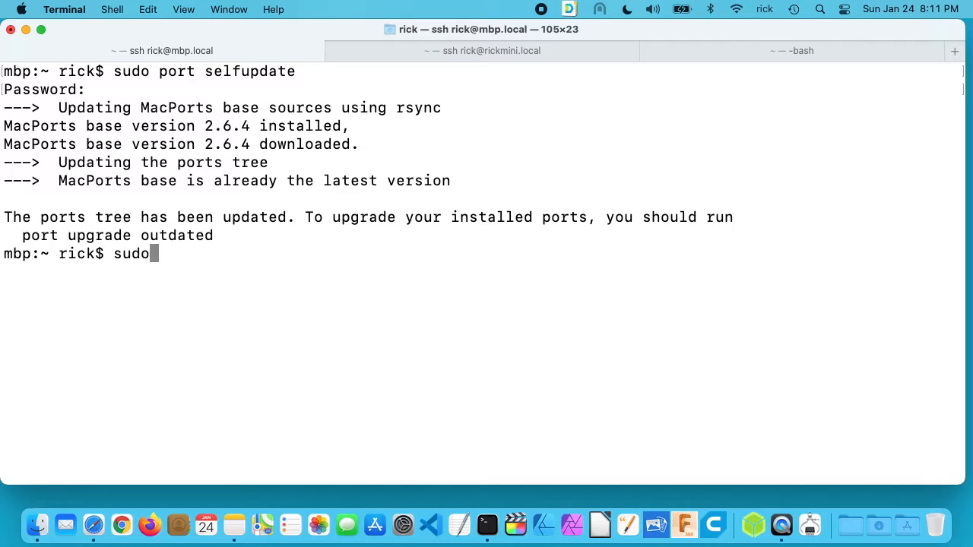
text(port up)
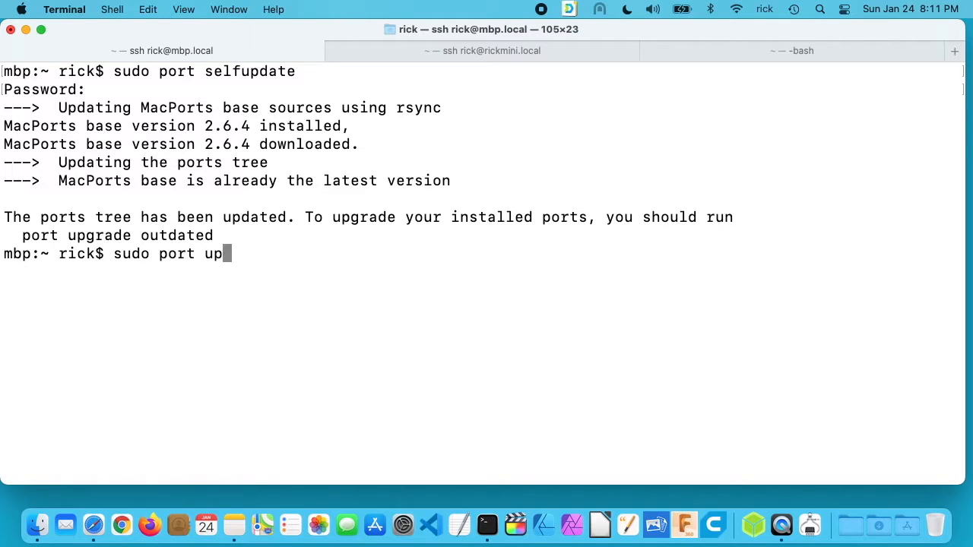
text(grade outdate)
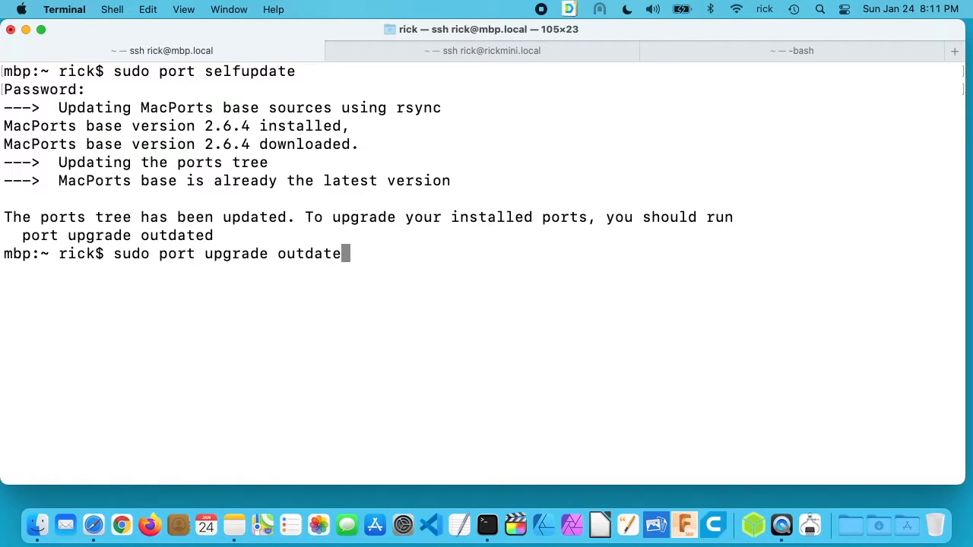
text(d)
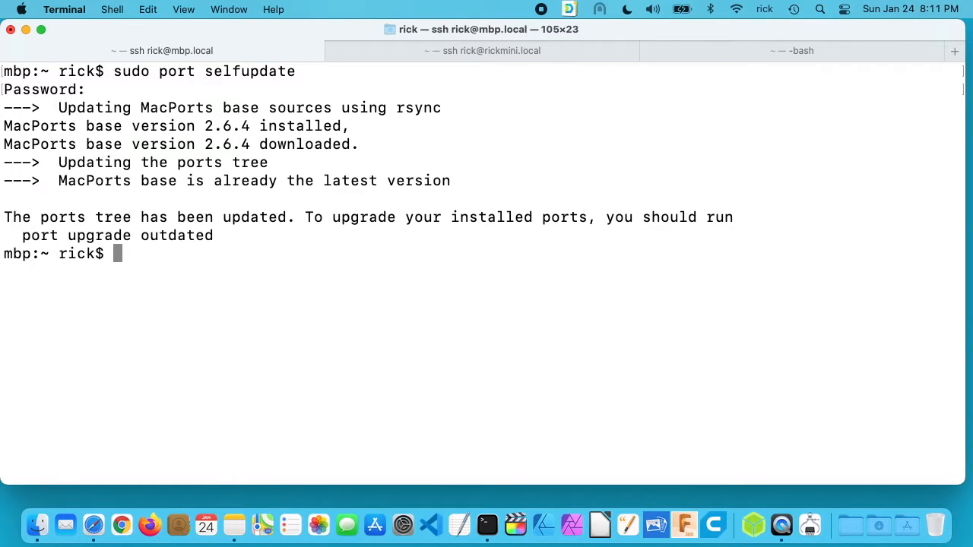
Step: Run 'sudo port install smartmontools' to install smartmontools 7.2_0, then clear the screen
text(sudo)
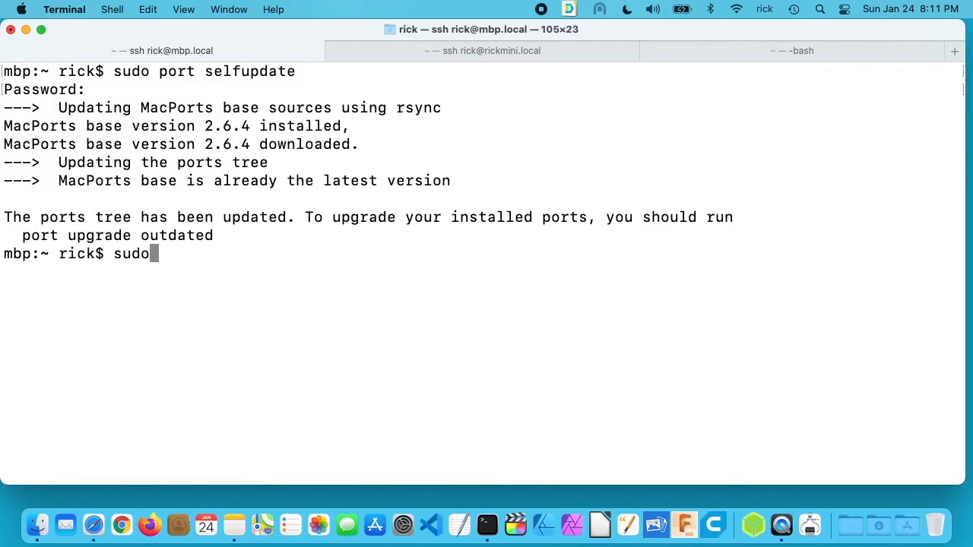
text(port install smartmontools)
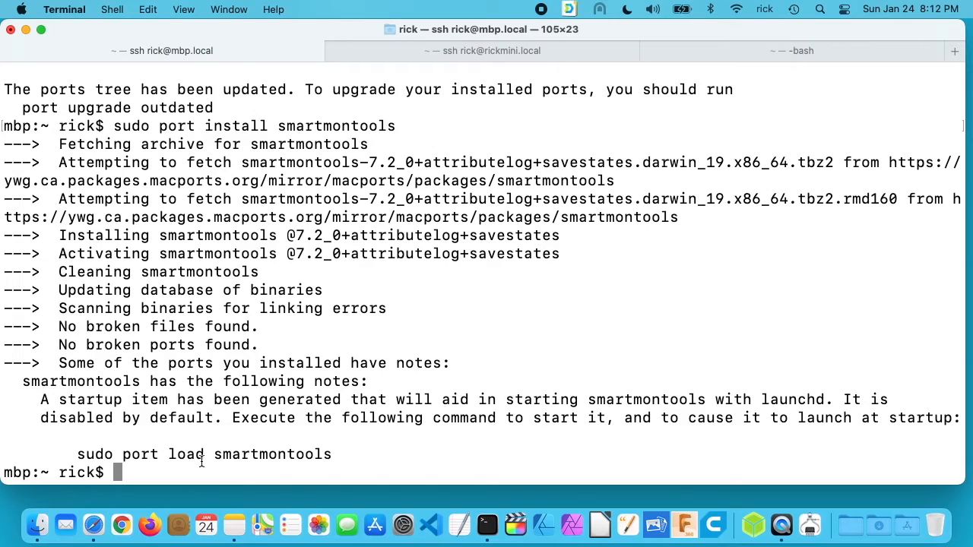
mouse_move(335, 446)
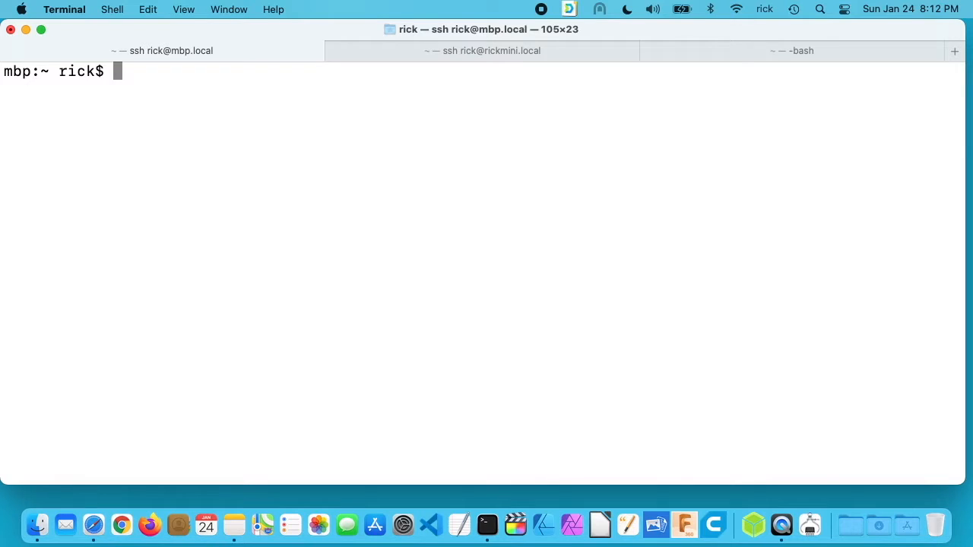
Step: Run 'diskutil list' showing the 1 TB internal disk0 and its APFS volumes
text(disku)
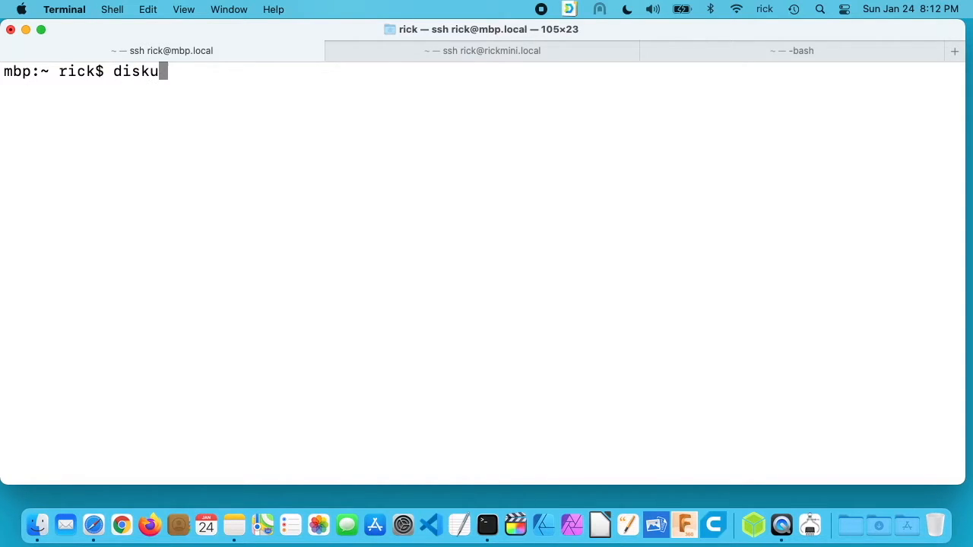
text(til list)
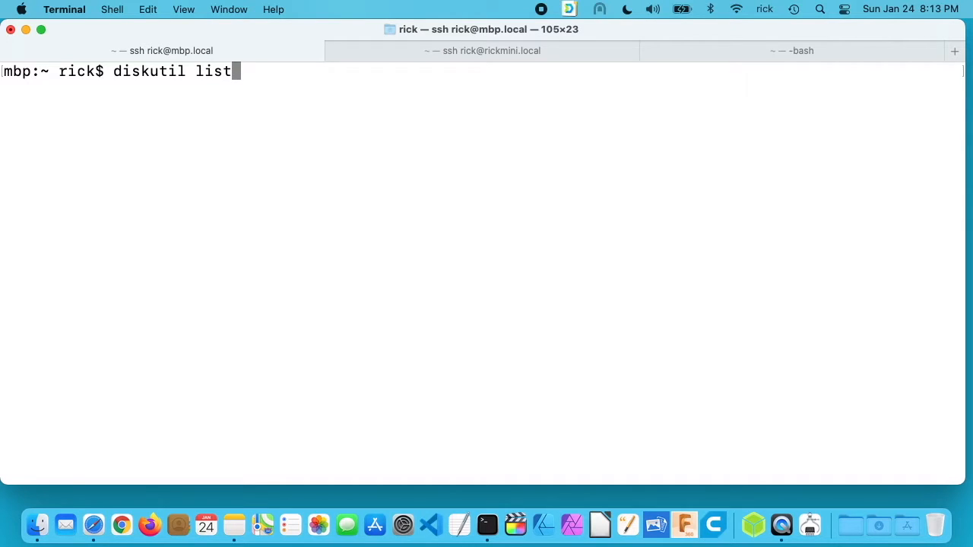
key(Return)
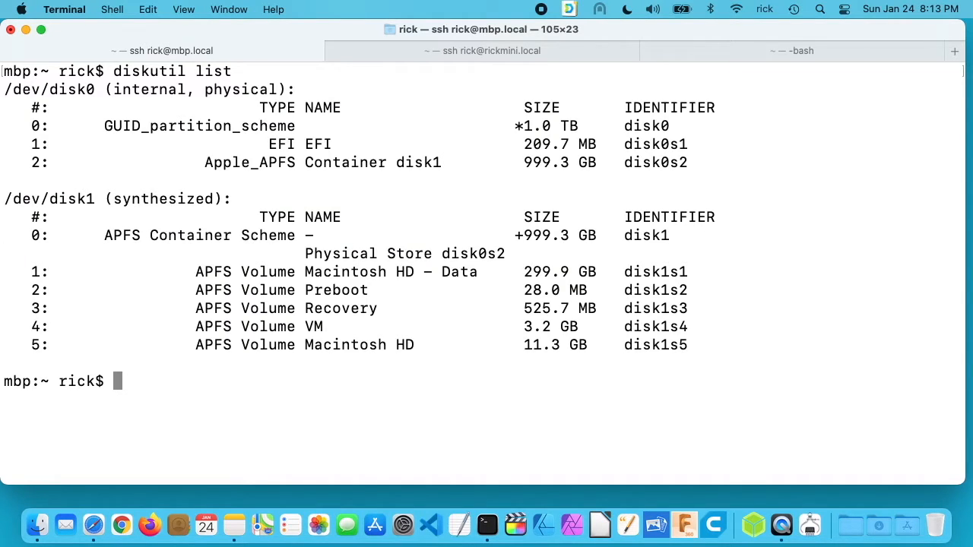
mouse_move(106, 128)
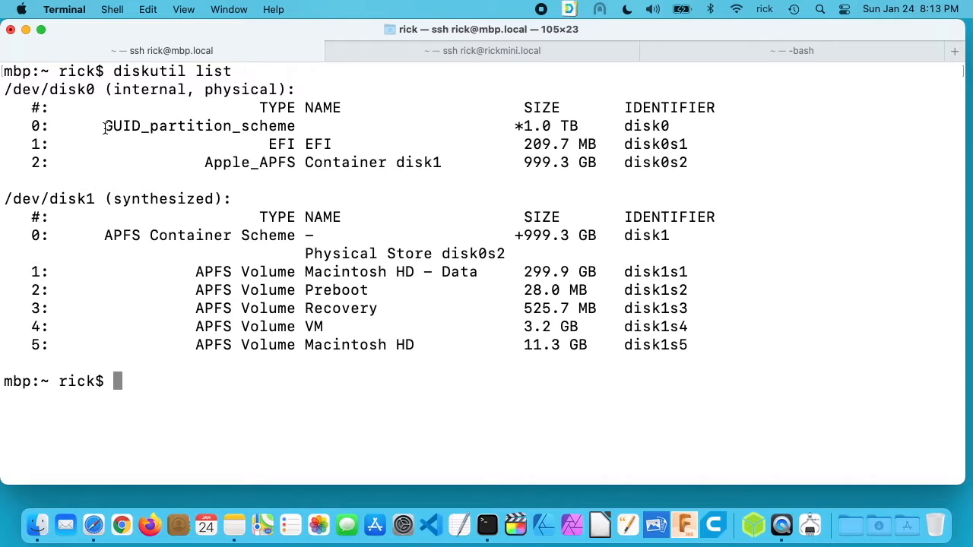
double_click(48, 89)
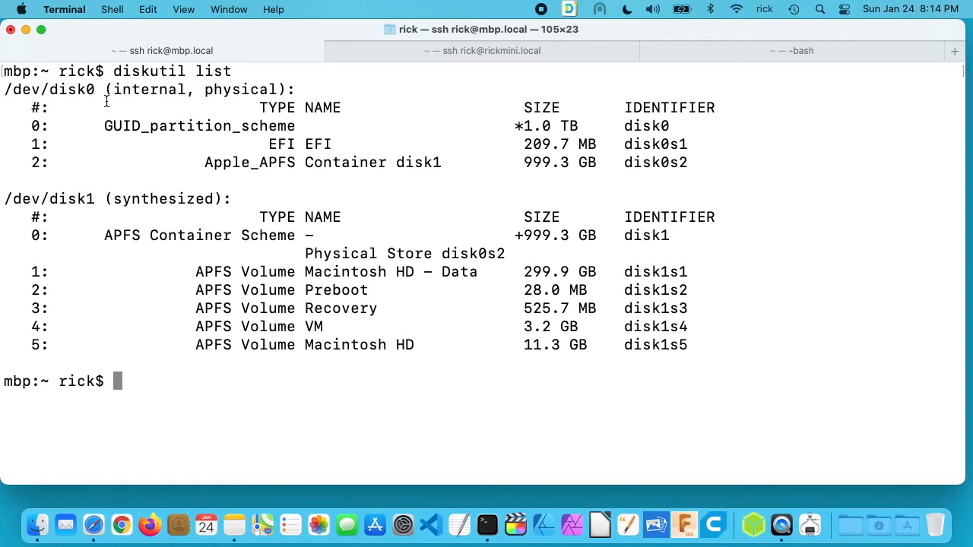
Step: Run 'smartctl -a /dev/disk0' reporting the Samsung SSD 850 EVO 1TB with SMART disabled
text(smartct)
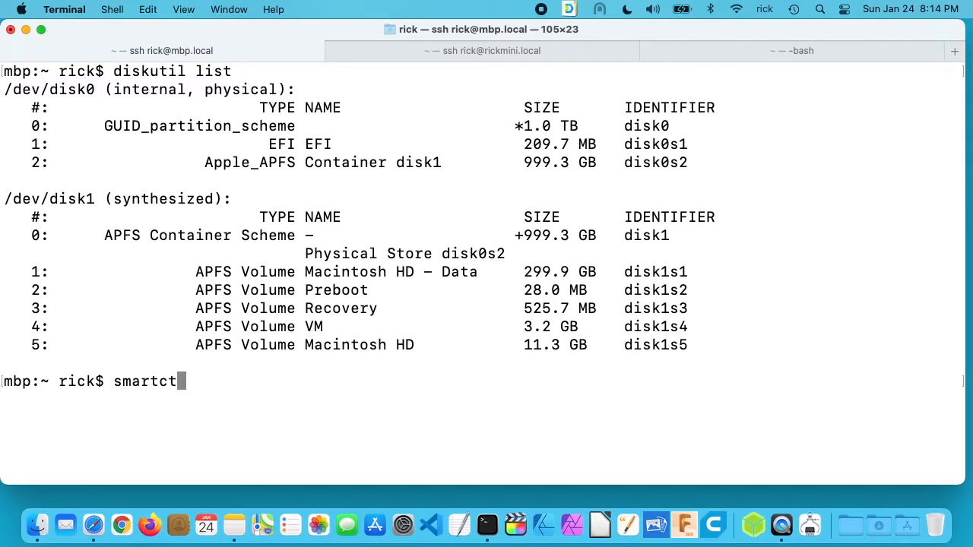
text(-a)
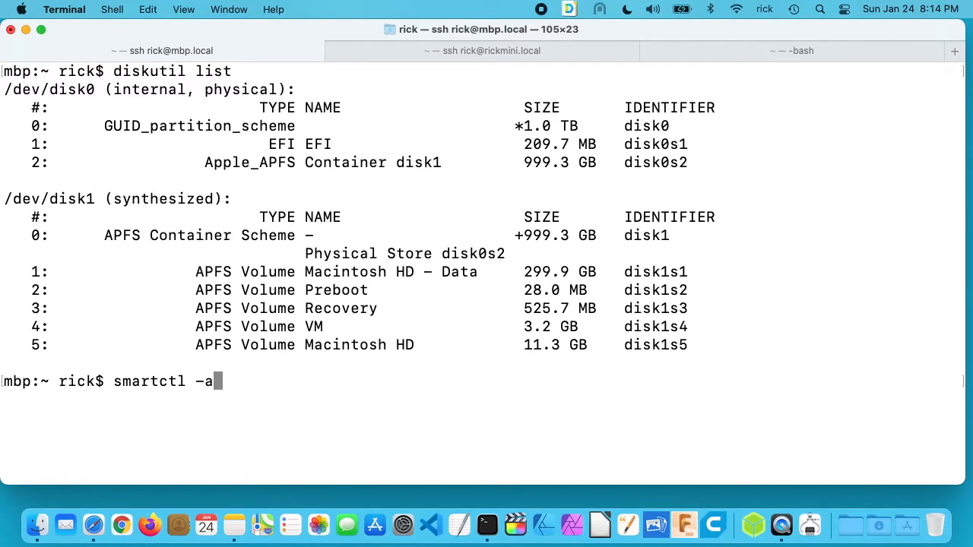
text(/dev/disk0)
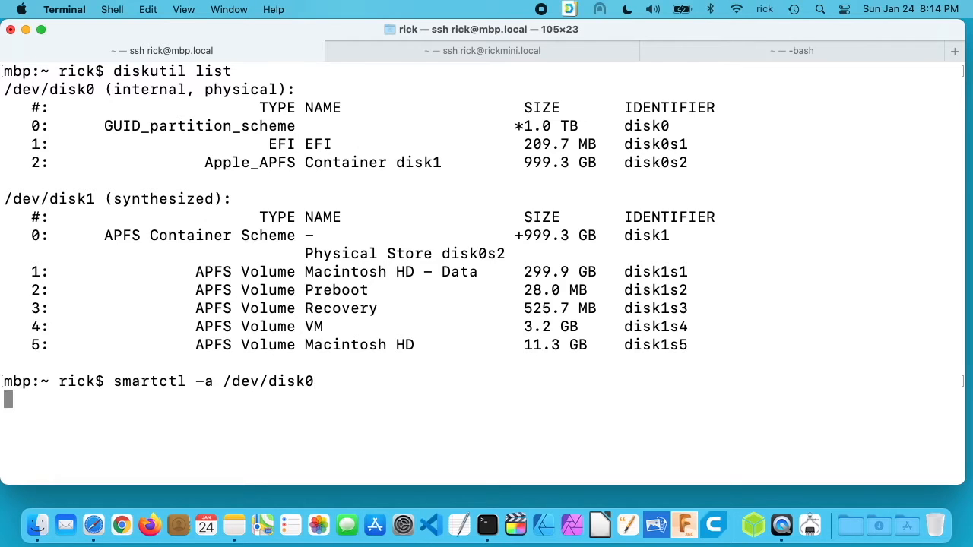
key(Return)
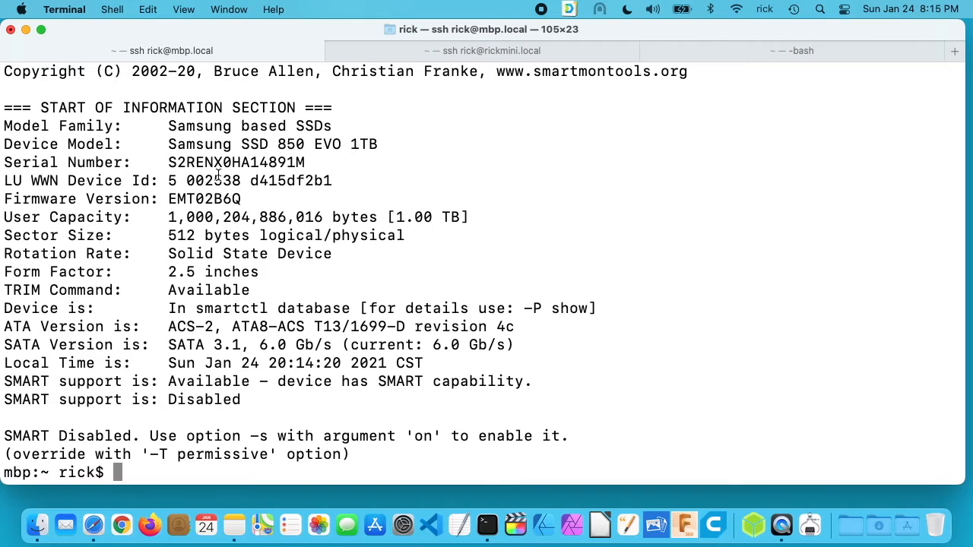
mouse_move(242, 204)
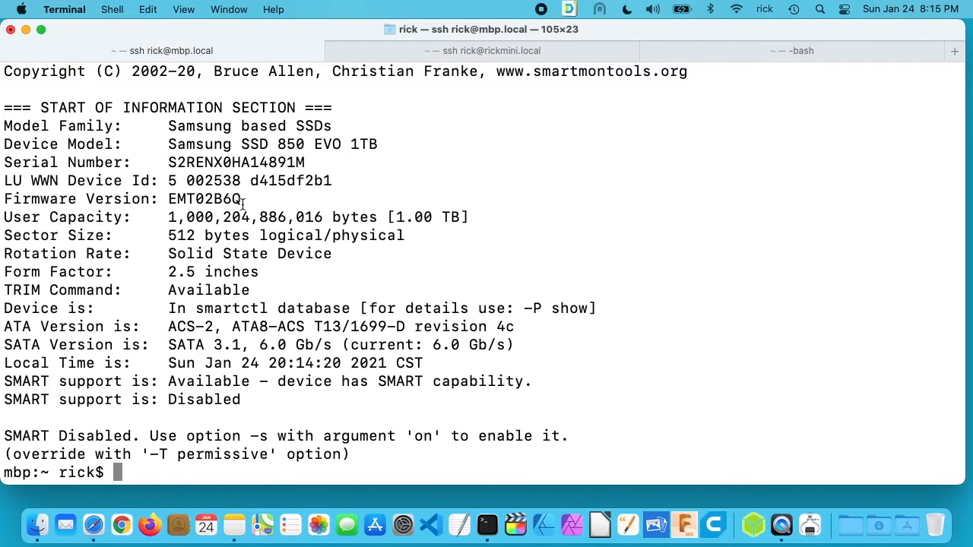
mouse_move(322, 292)
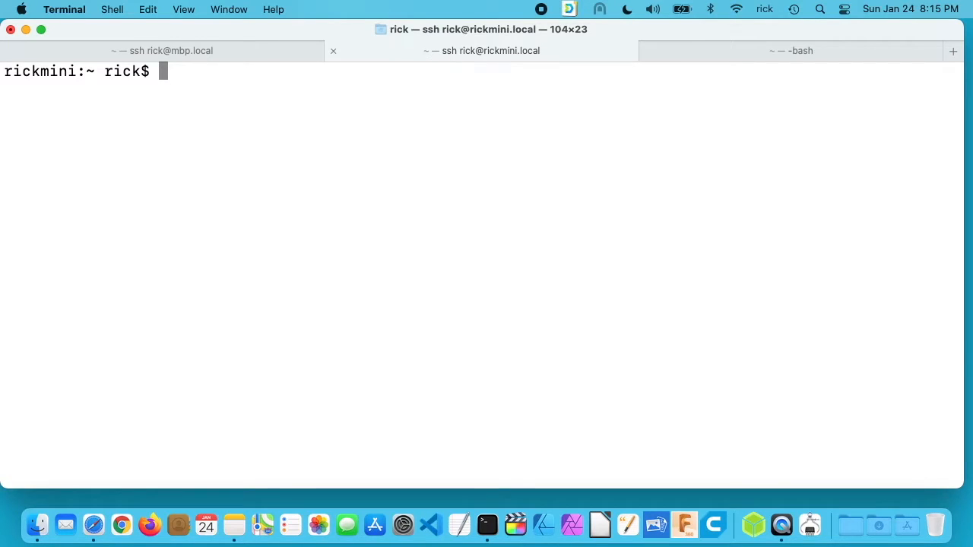
Step: Run 'diskutil list' on the Mac mini showing the 1 TB disk0, six APFS volumes and a disk image
text(diskutil list)
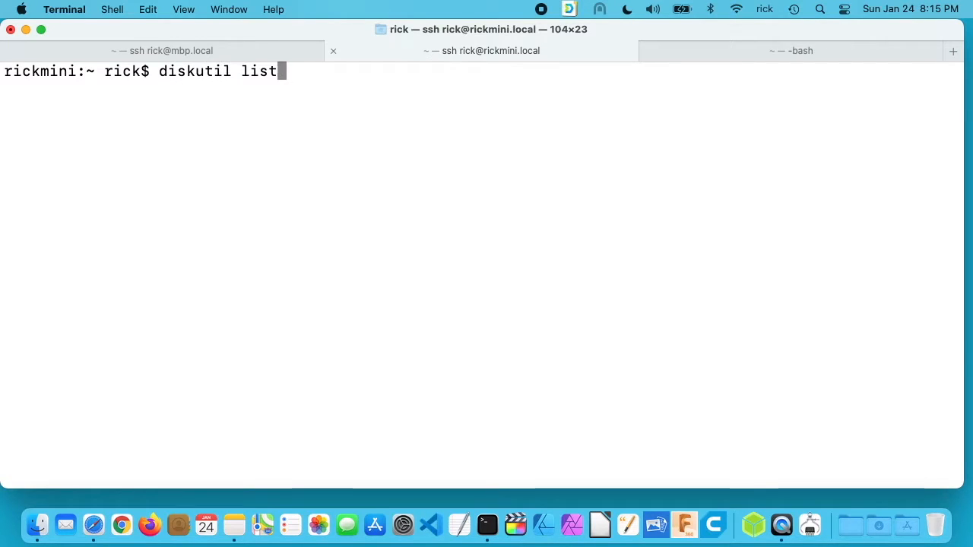
key(Return)
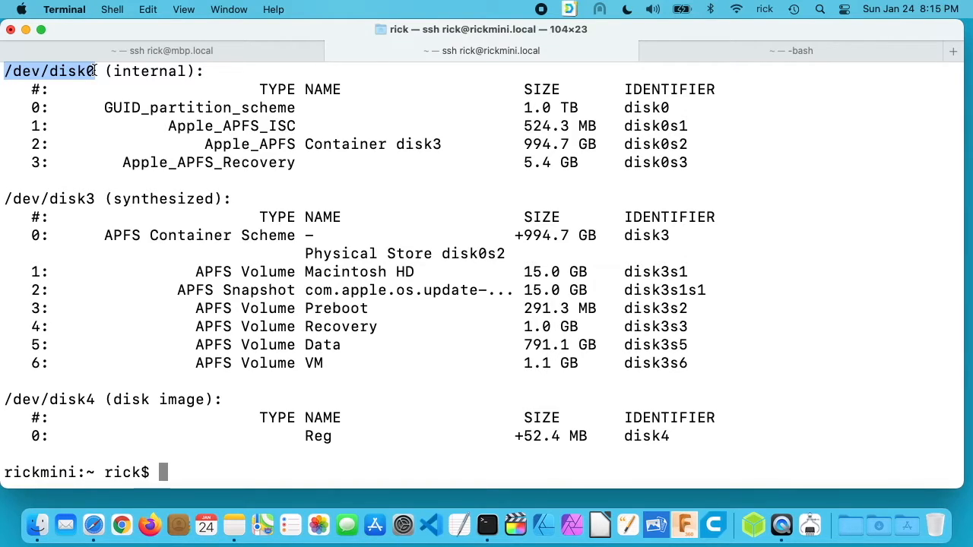
Step: Run 'smartctl -a /dev/disk0' on the Mac mini: PASSED, 24 Celsius, and highlight 143 power cycles
text(smart)
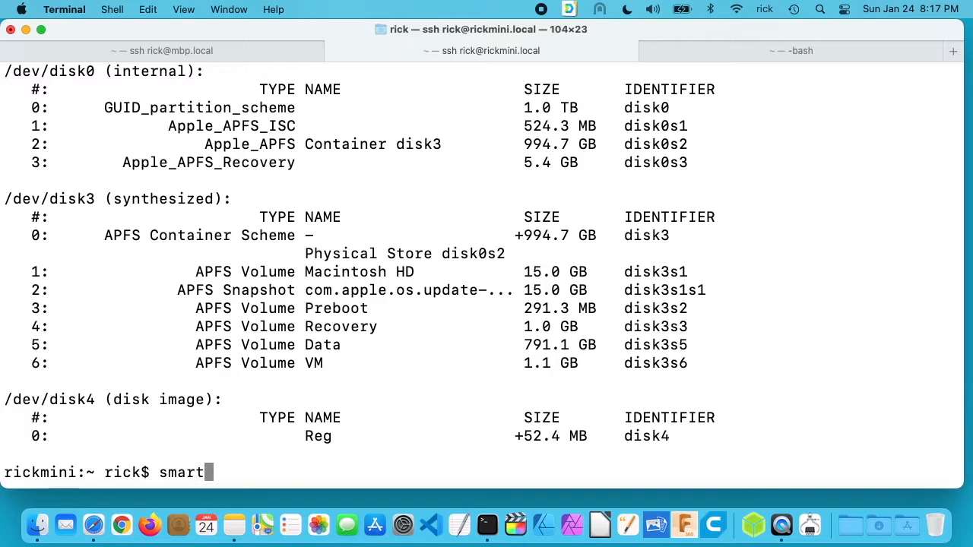
text(ctl -a)
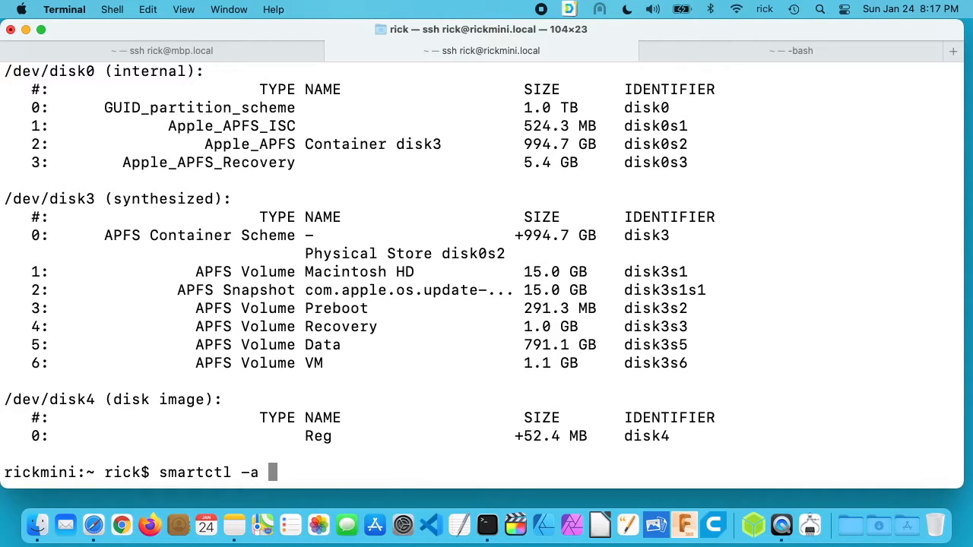
text(/dev/d)
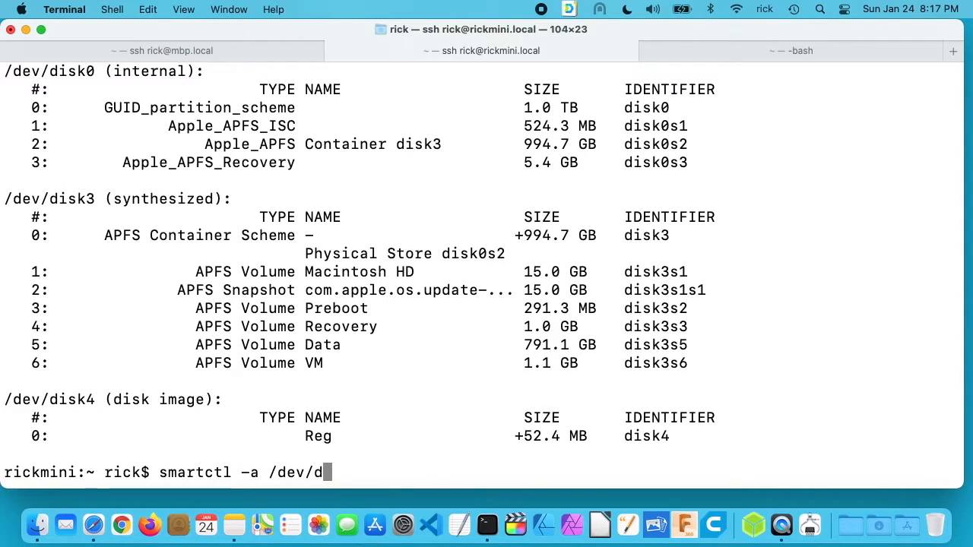
key(Return)
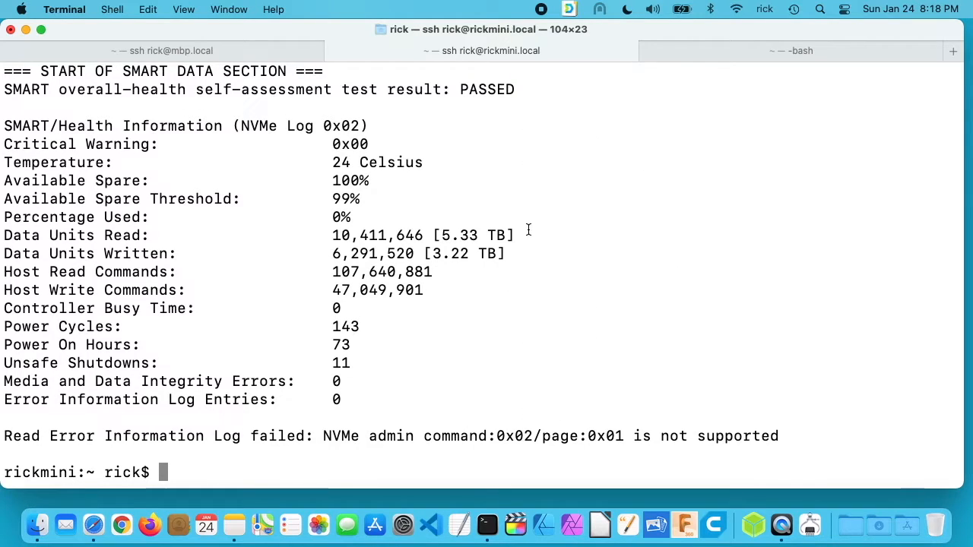
mouse_move(342, 161)
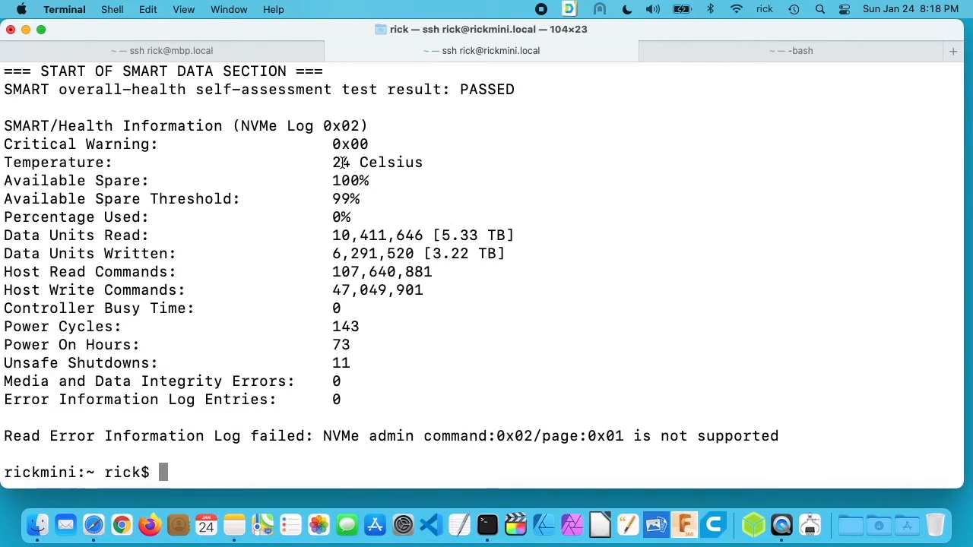
mouse_move(399, 161)
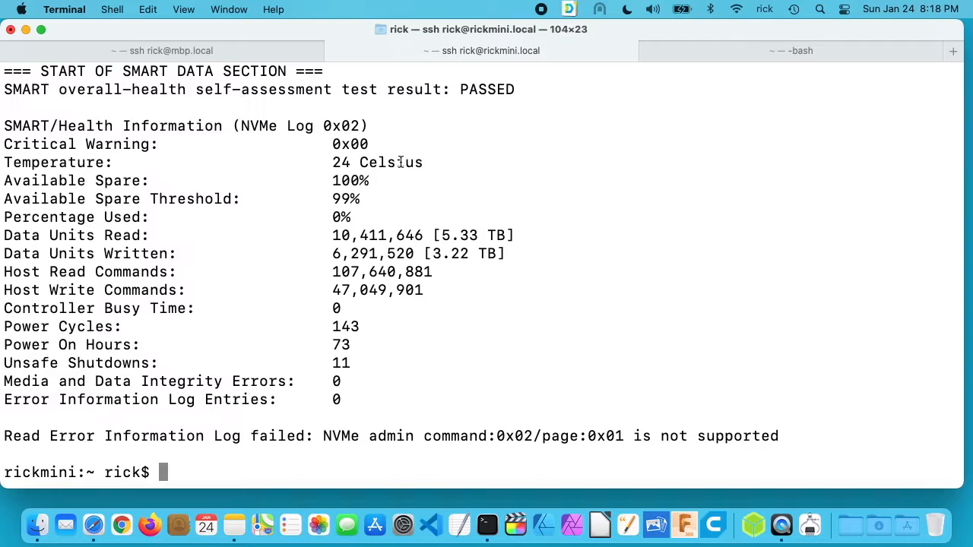
mouse_move(471, 228)
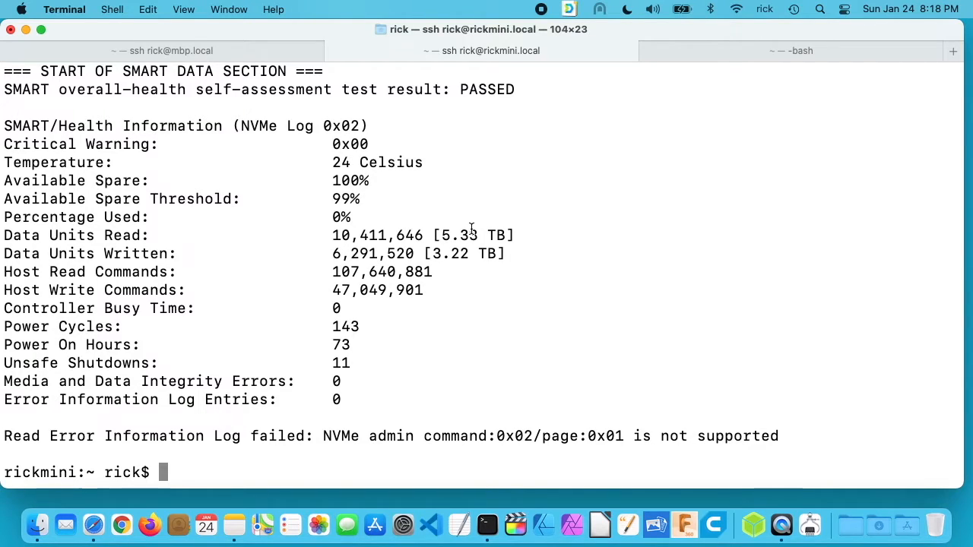
mouse_move(498, 237)
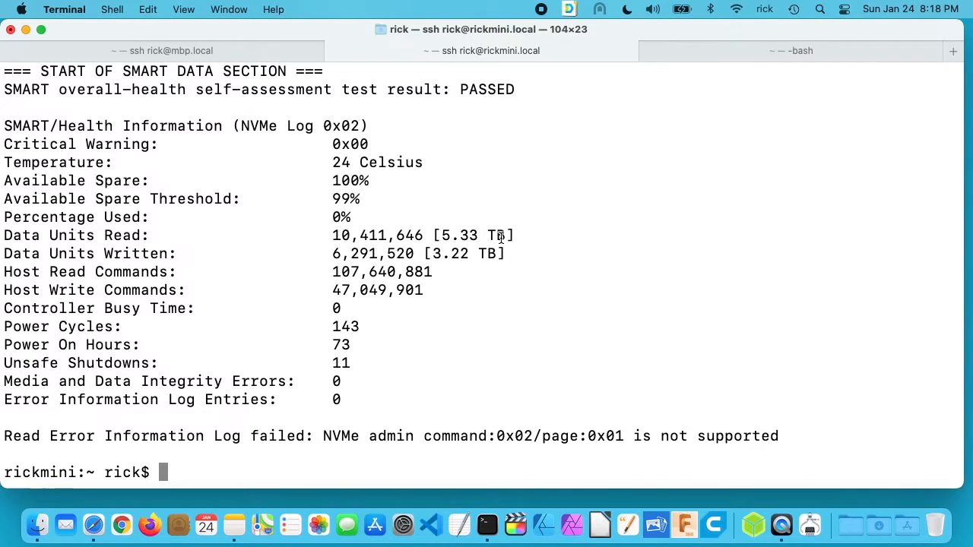
mouse_move(444, 278)
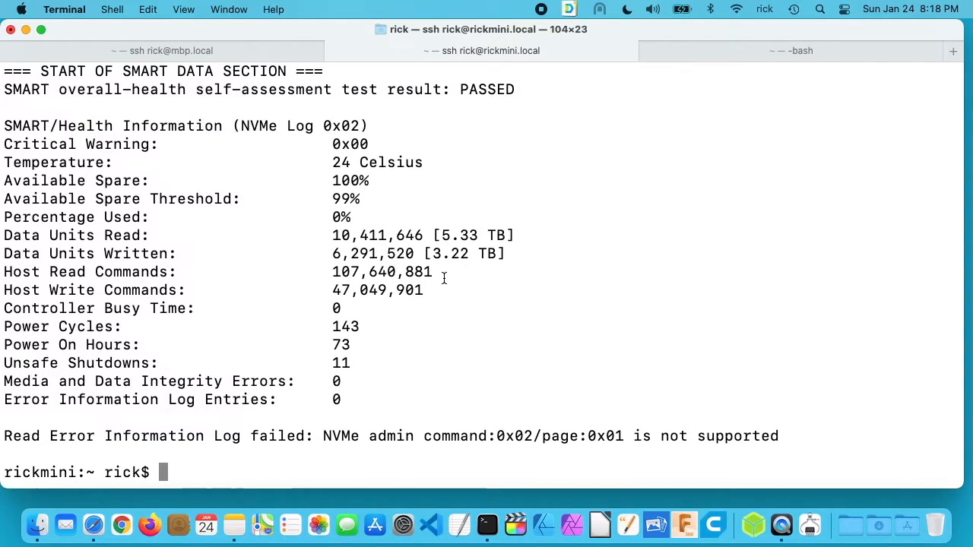
mouse_move(500, 252)
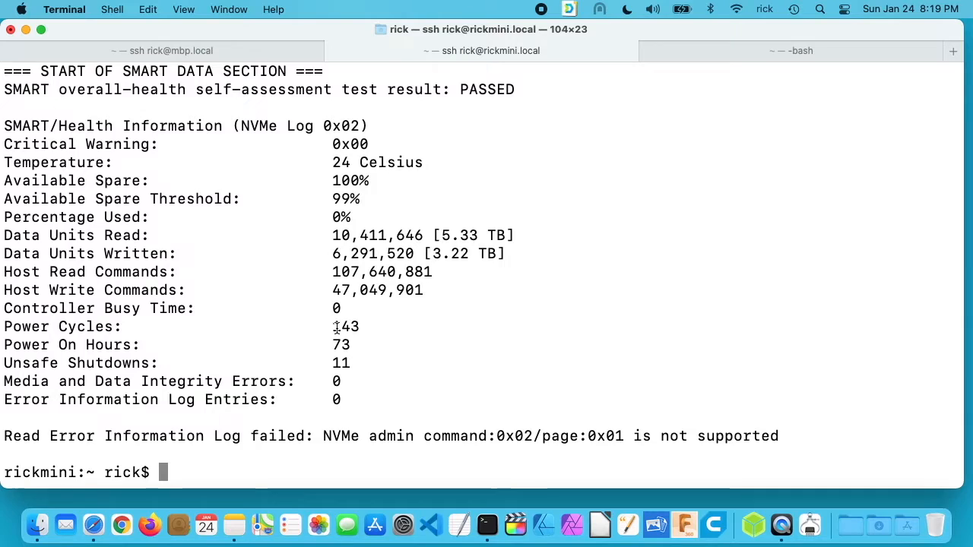
double_click(344, 325)
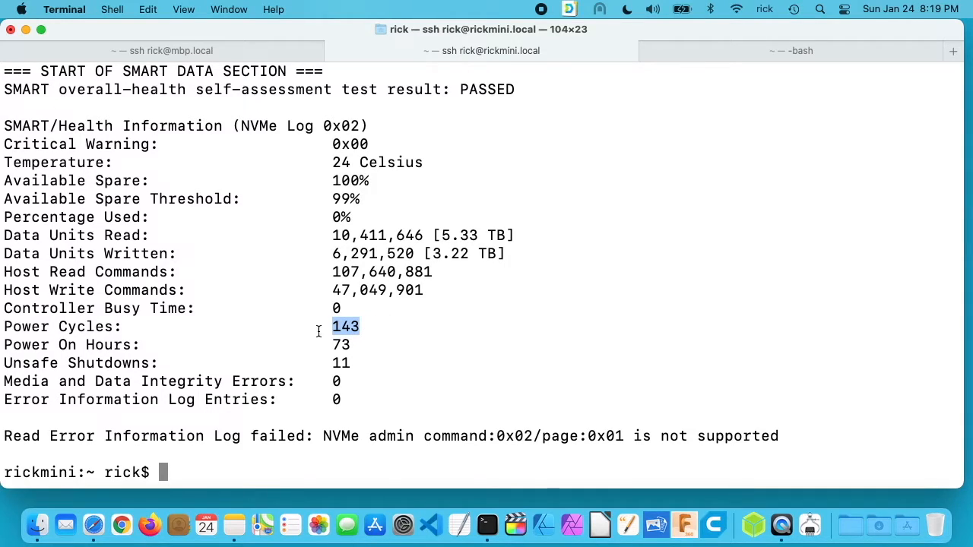
mouse_move(332, 348)
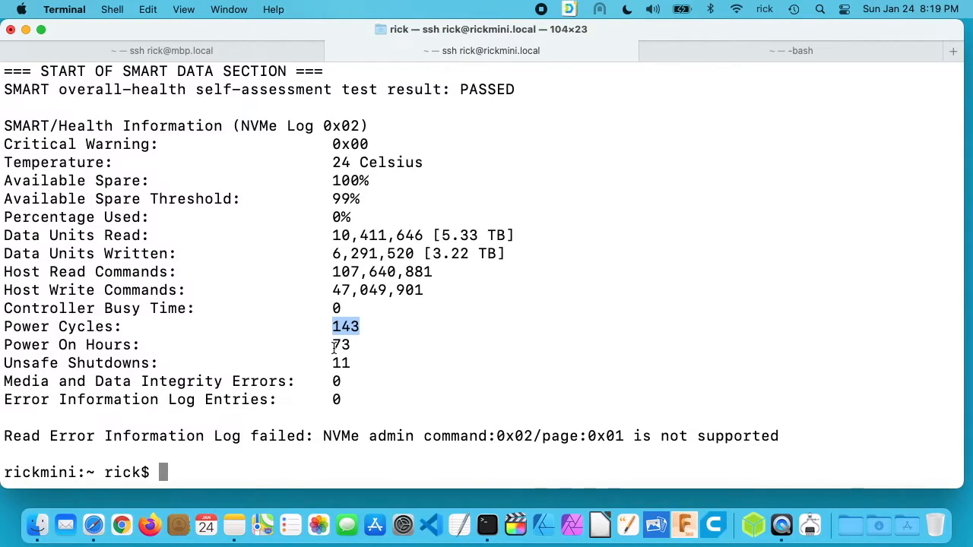
mouse_move(389, 289)
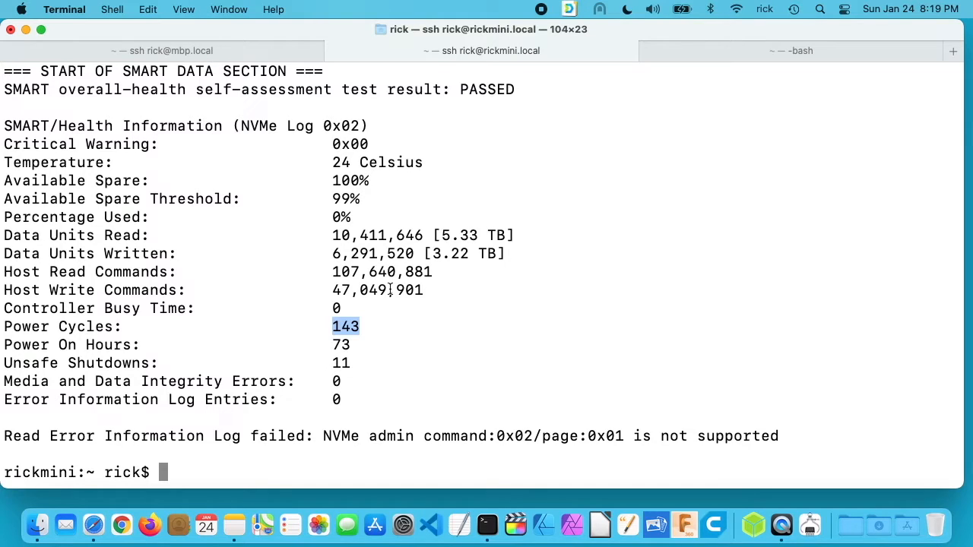
mouse_move(454, 274)
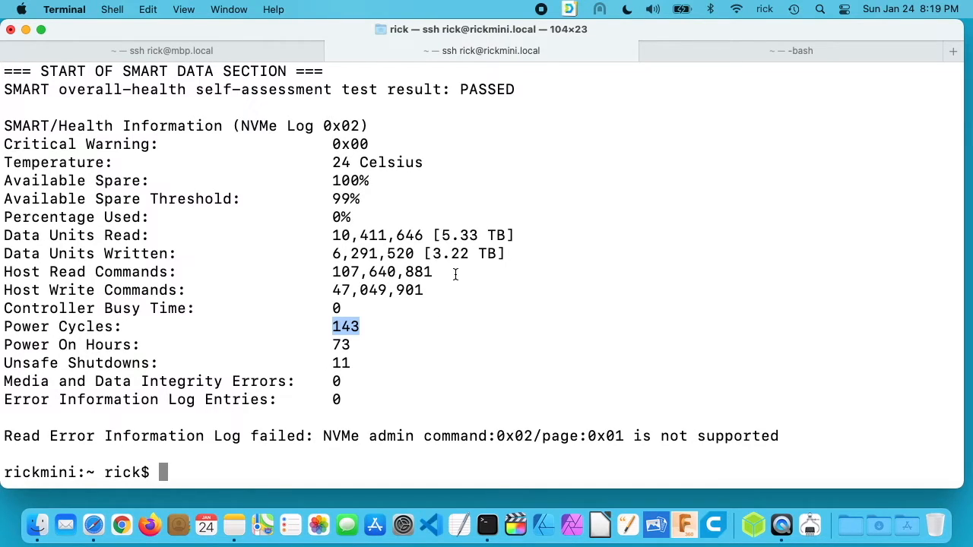
mouse_move(449, 245)
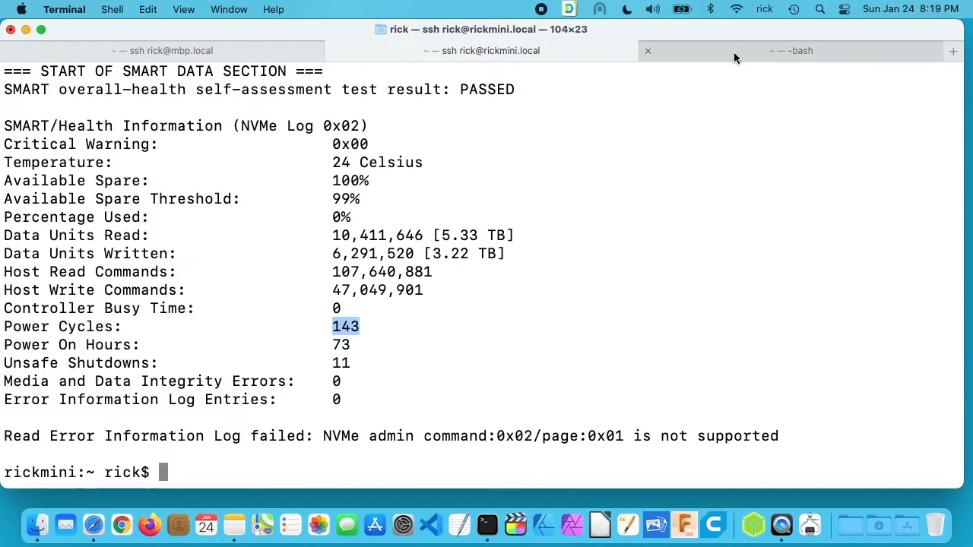
click(791, 50)
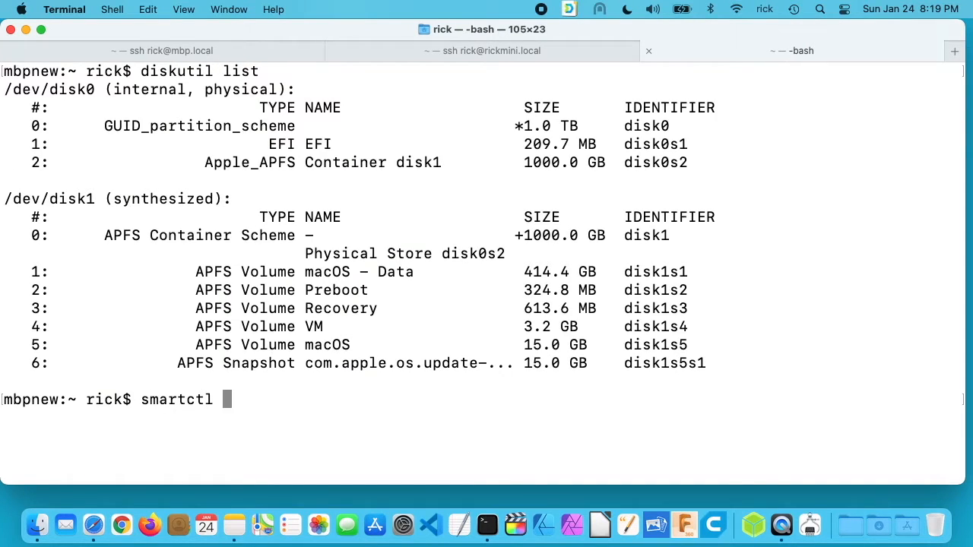
text(-a /dev/d)
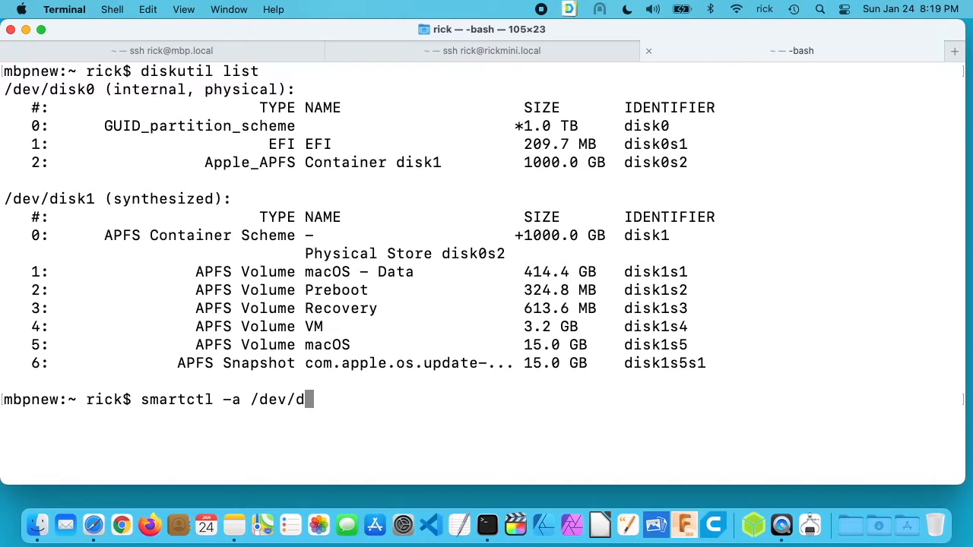
key(Return)
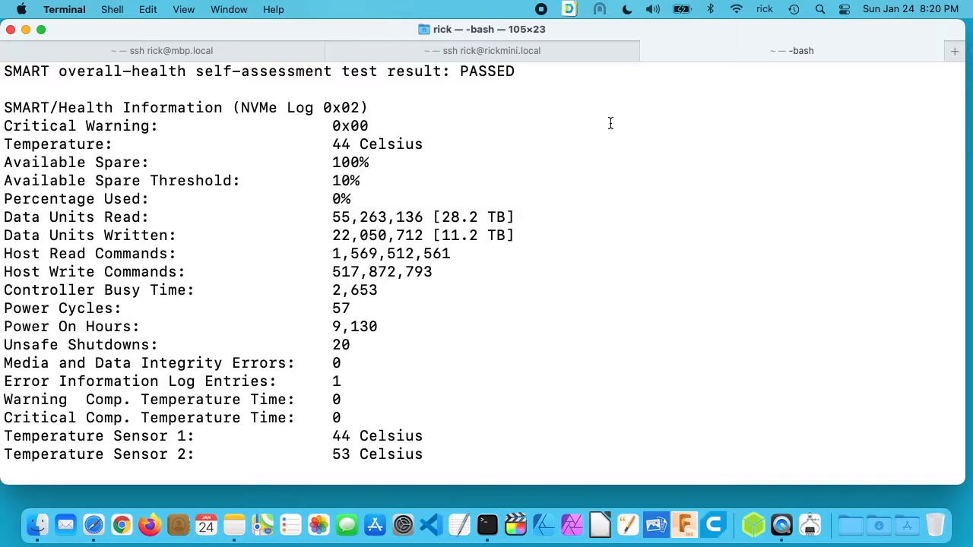
mouse_move(556, 226)
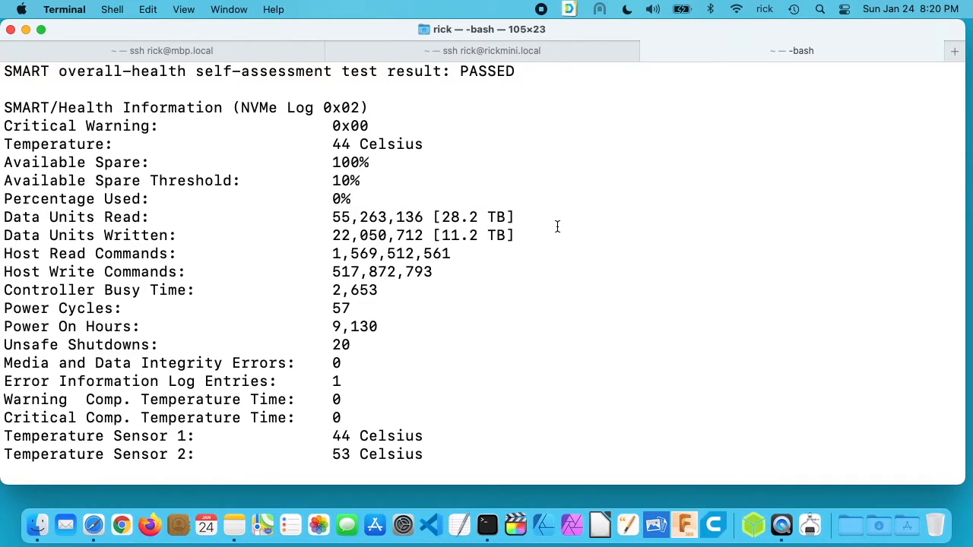
mouse_move(472, 240)
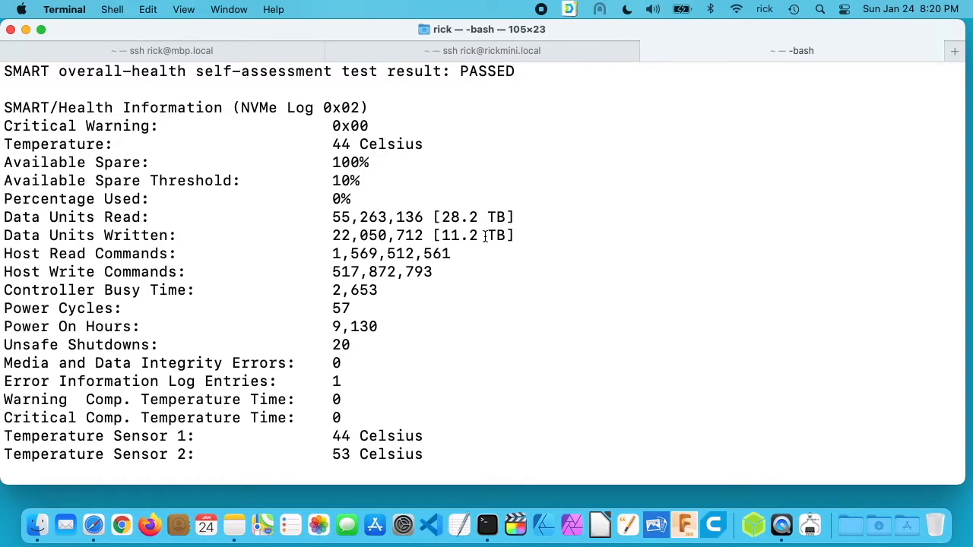
mouse_move(349, 318)
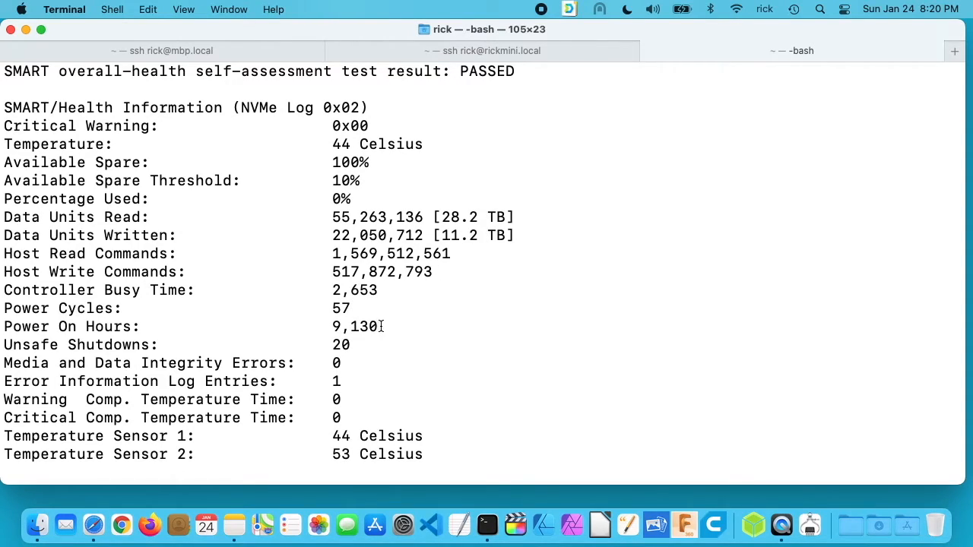
click(484, 50)
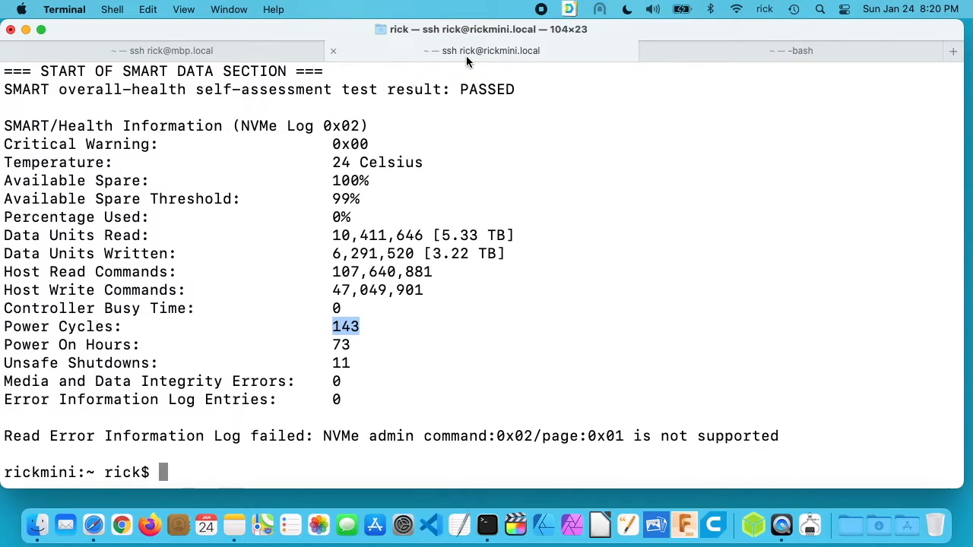
click(798, 50)
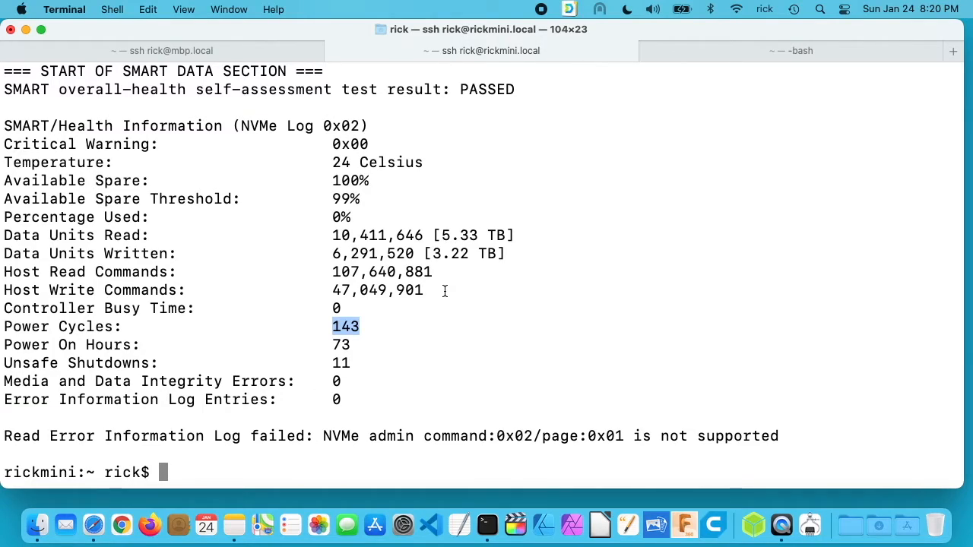
mouse_move(362, 304)
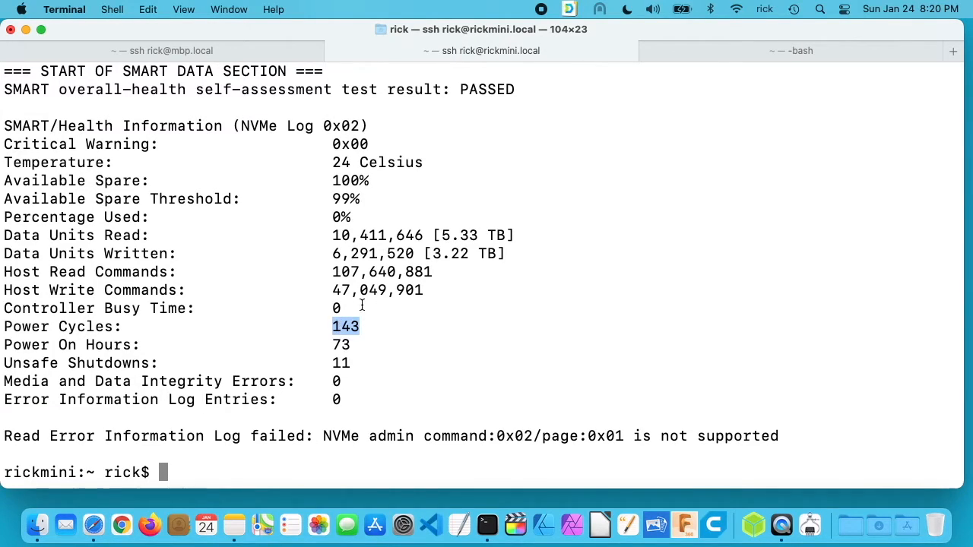
mouse_move(824, 51)
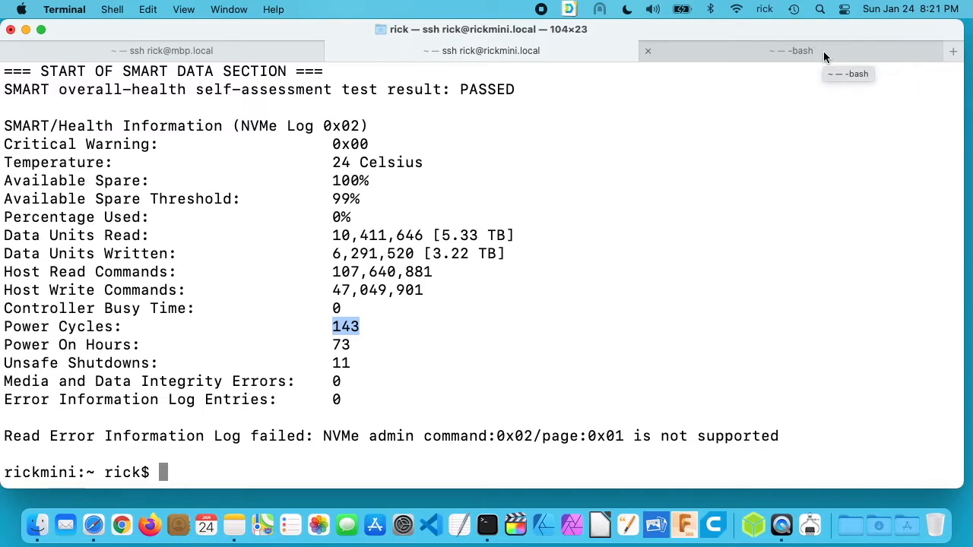
click(794, 50)
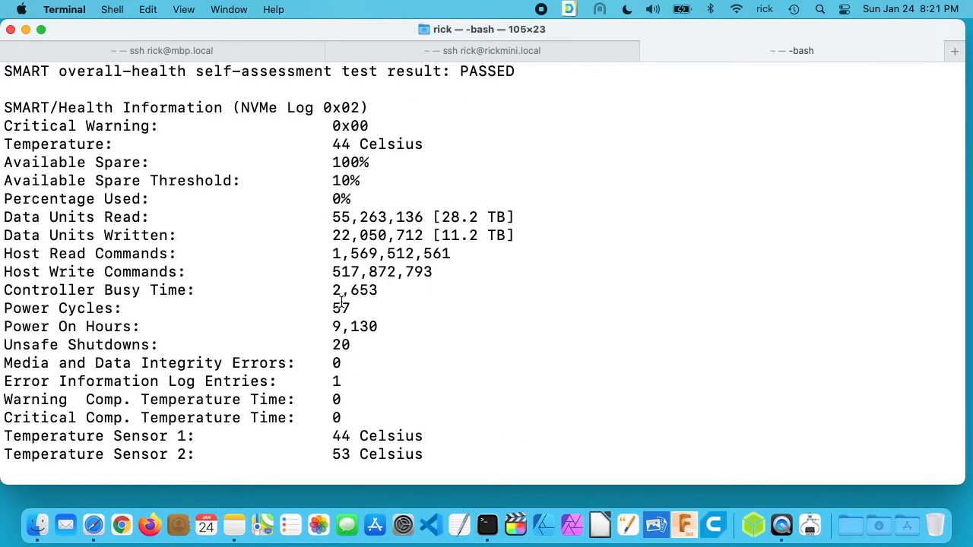
mouse_move(357, 322)
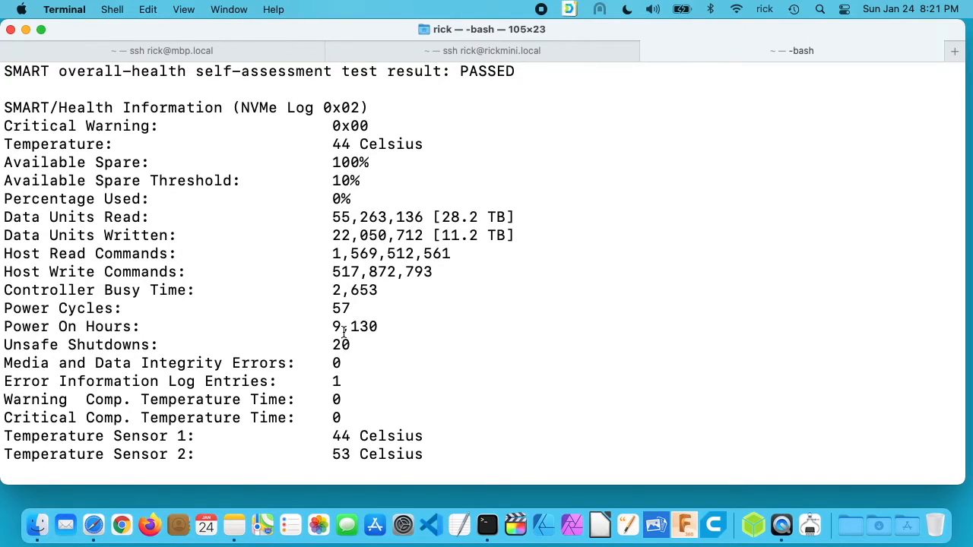
mouse_move(371, 355)
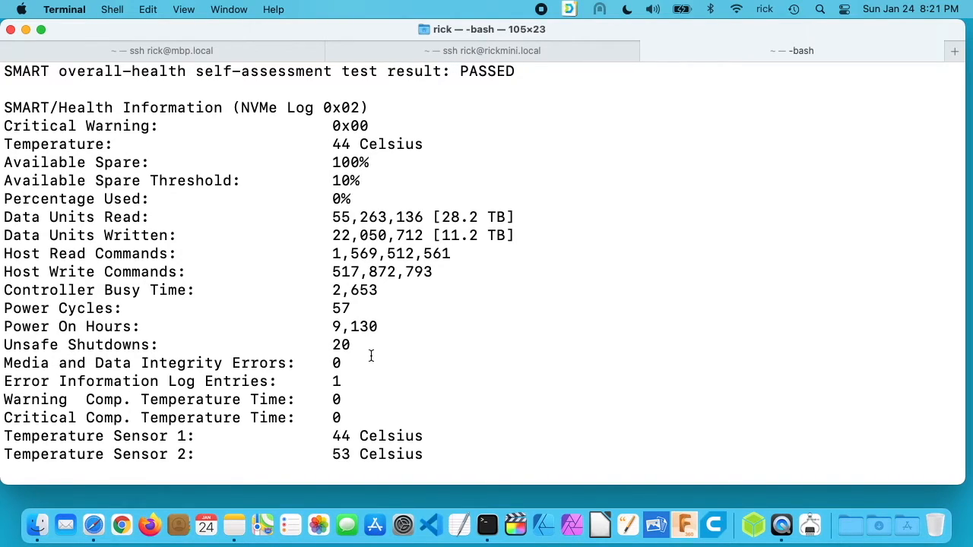
scroll(down, 3)
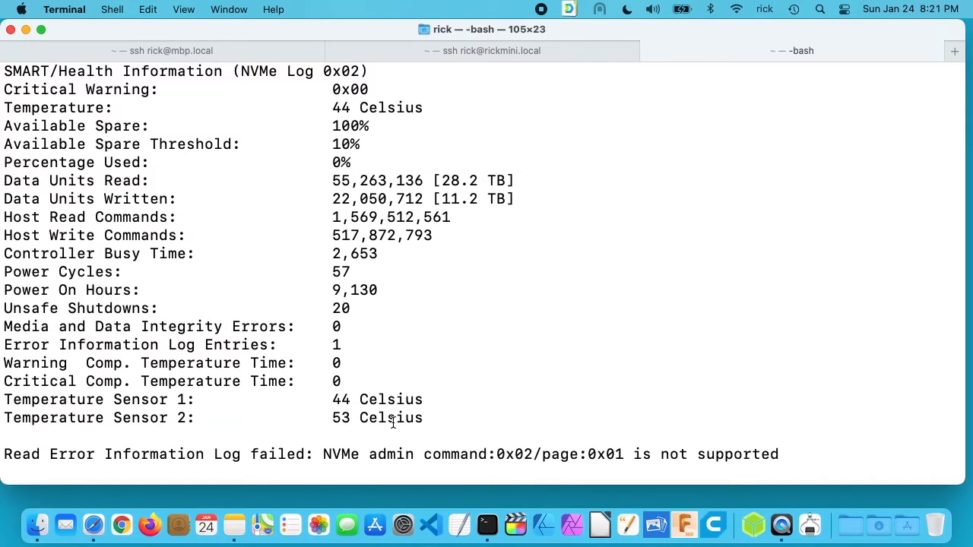
Step: Page through 'man smartctl' in the local session, then return to the Mac mini's health report
text(man s)
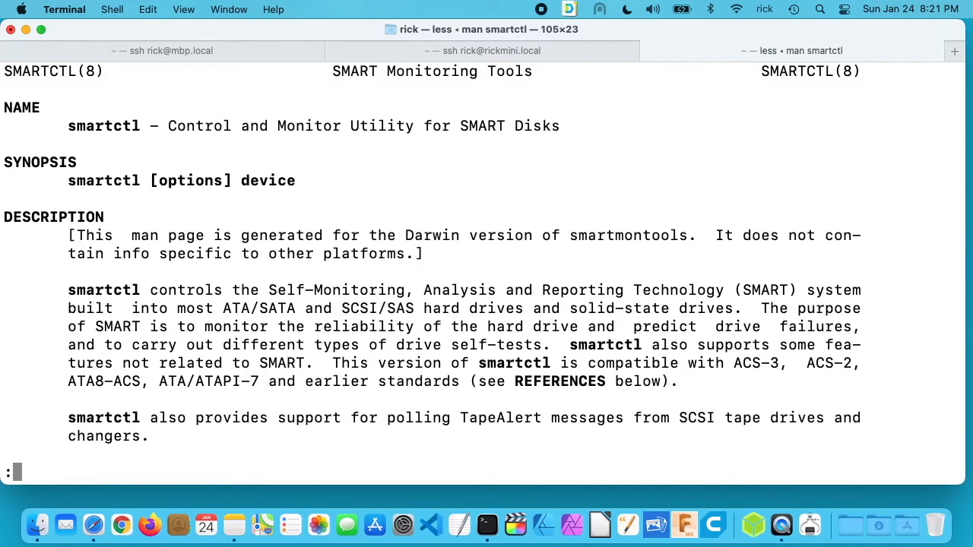
scroll(down, 3)
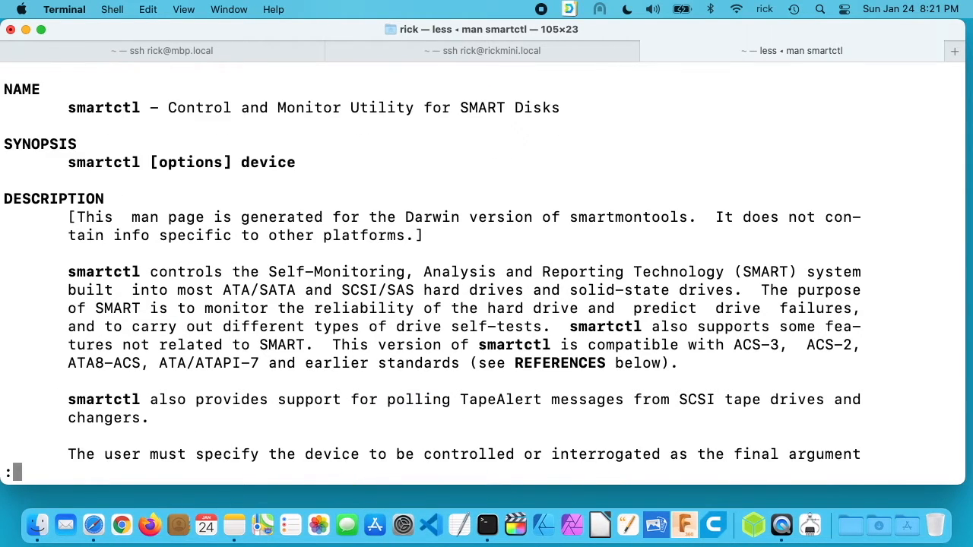
scroll(down, 3)
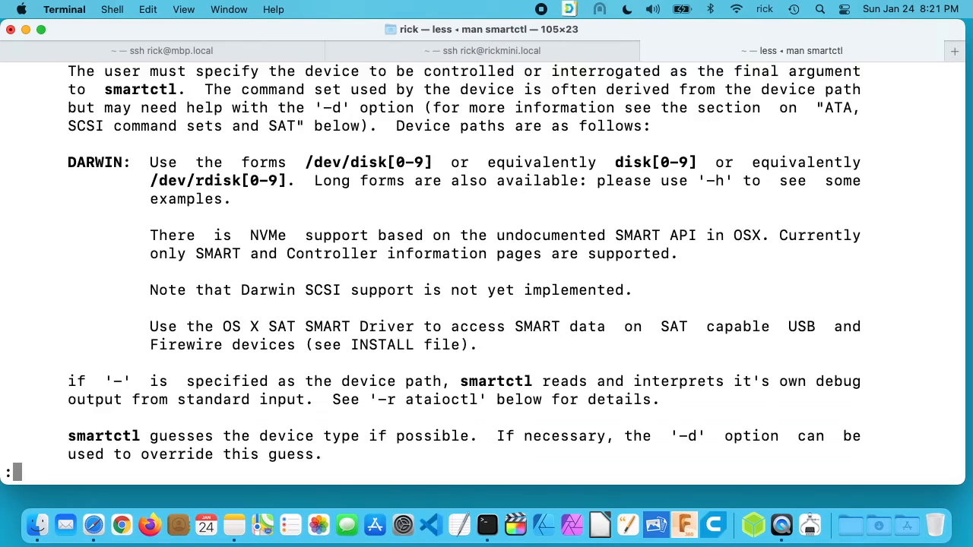
scroll(down, 3)
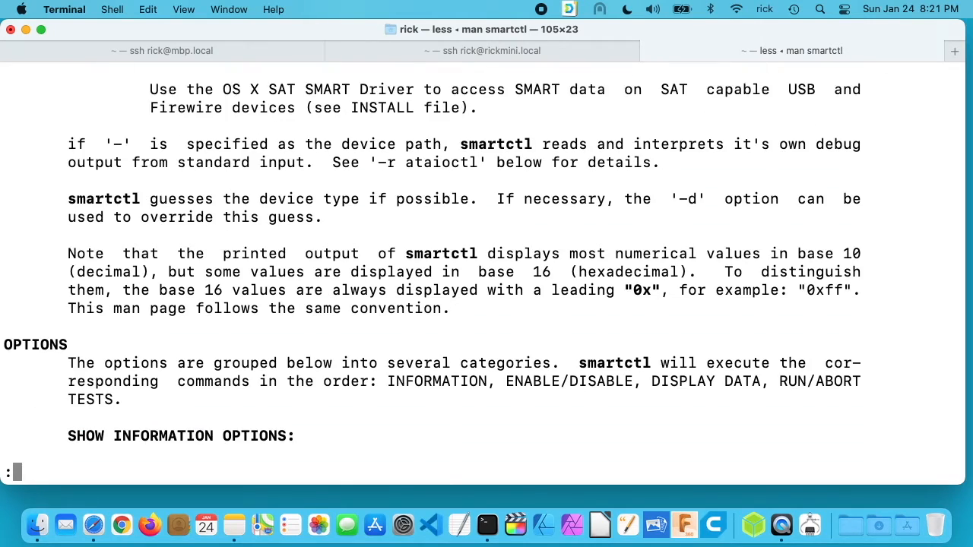
scroll(down, 3)
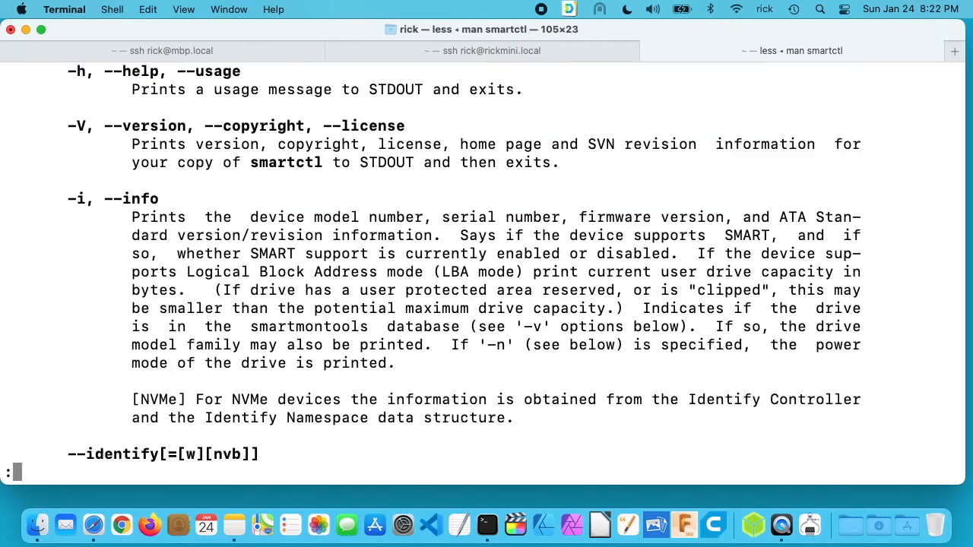
scroll(down, 3)
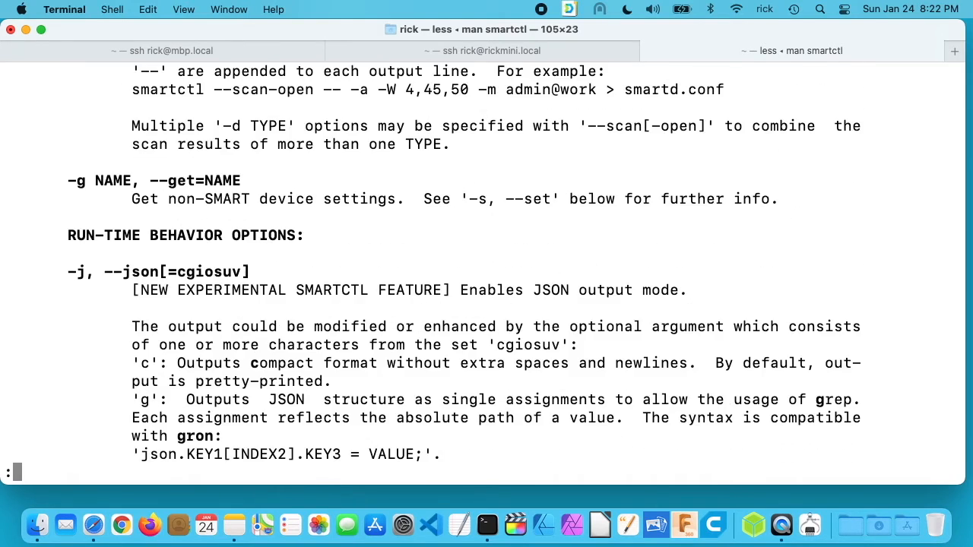
scroll(down, 3)
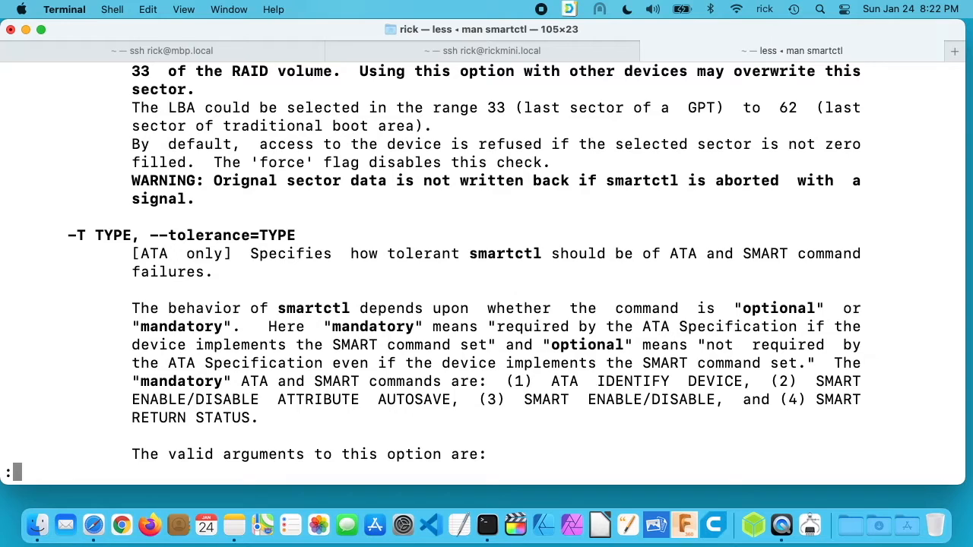
scroll(down, 3)
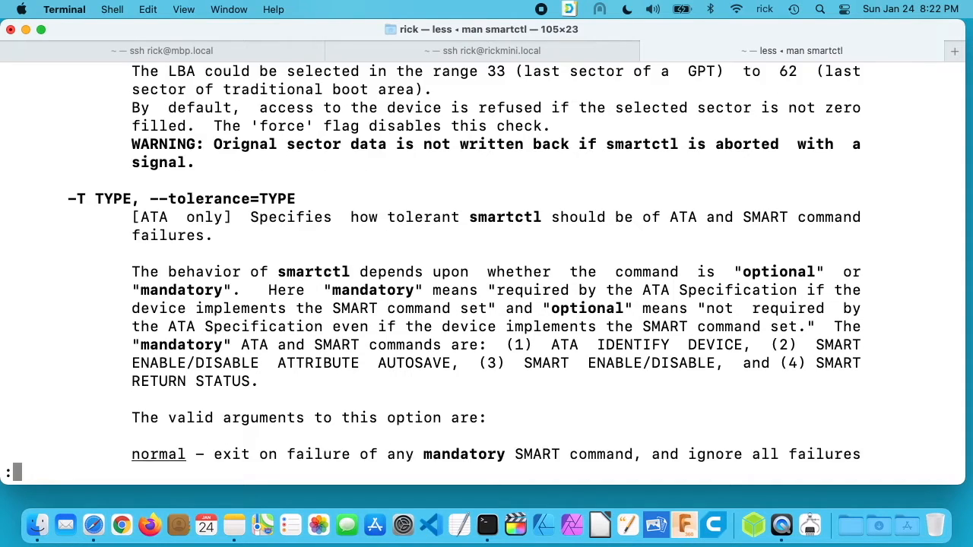
scroll(down, 3)
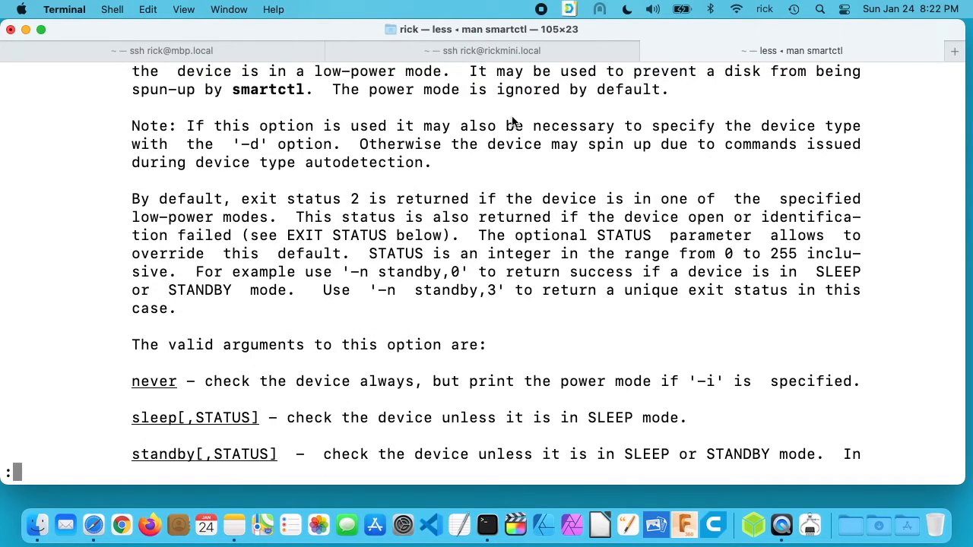
click(489, 50)
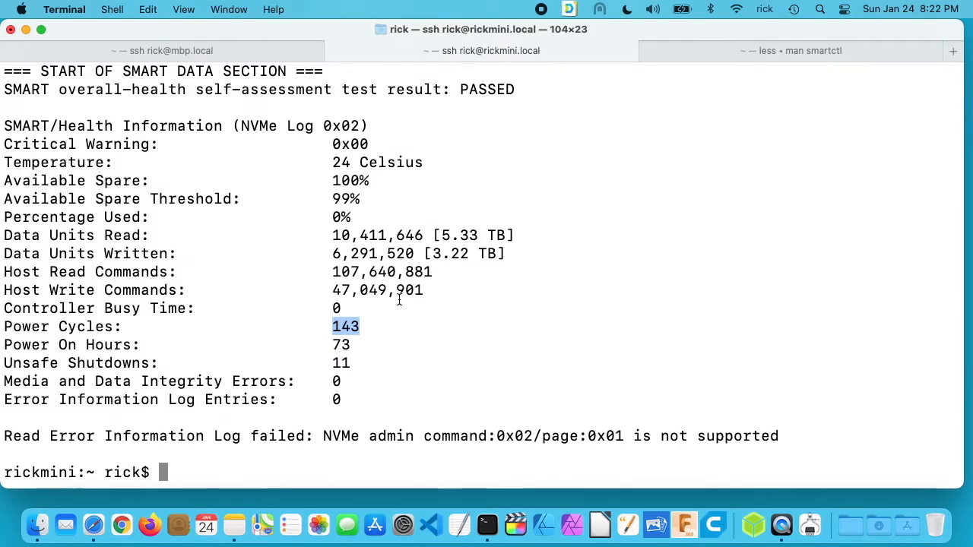
mouse_move(464, 234)
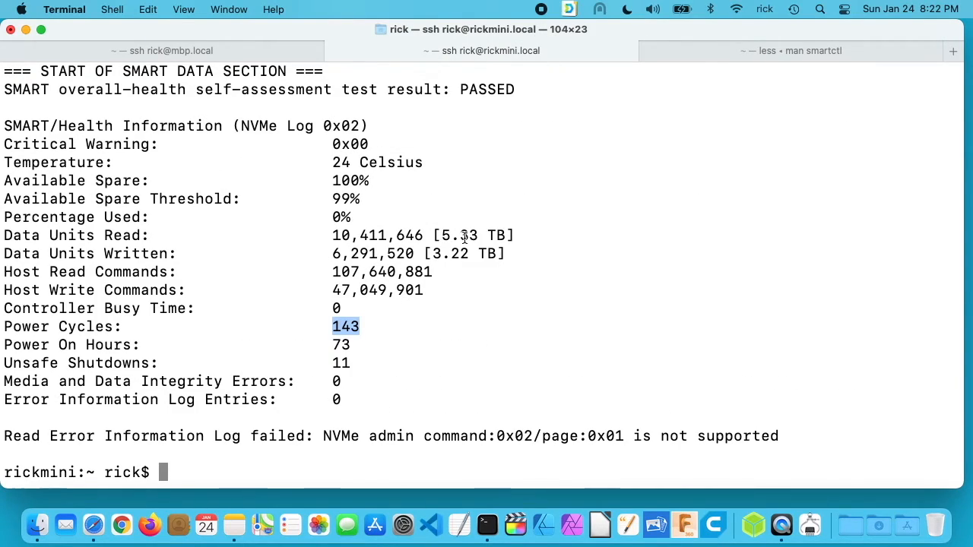
Step: Quit the smartctl manual with q, leaving the local session at an idle prompt
click(799, 50)
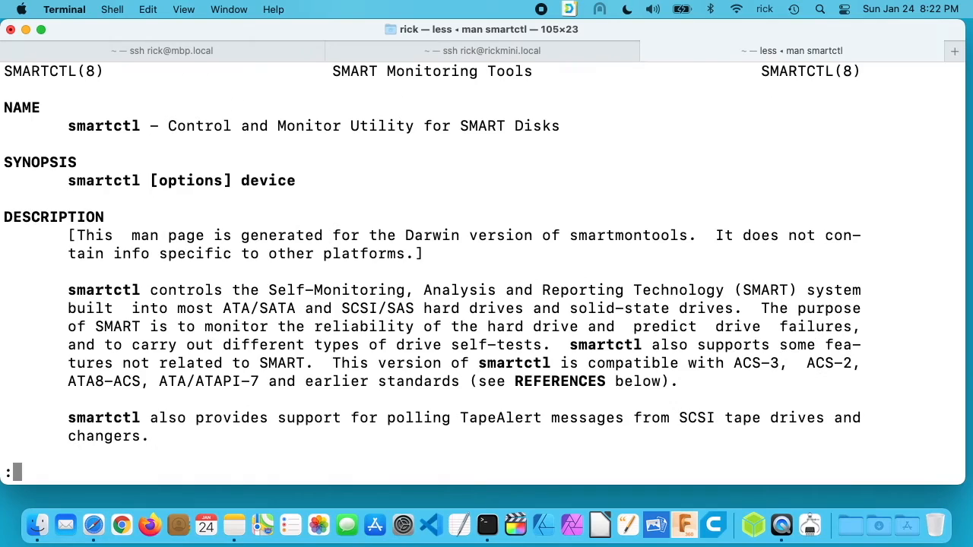
key(q)
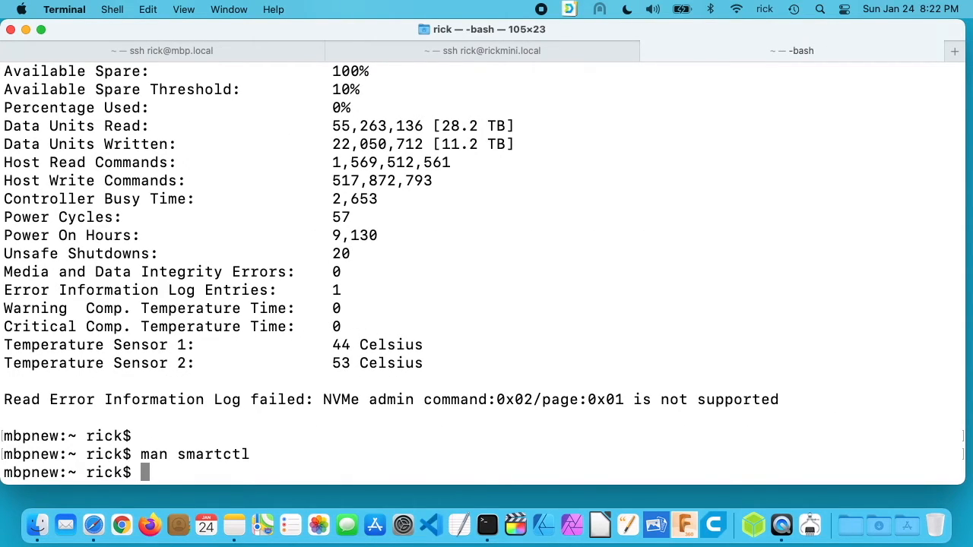
mouse_move(515, 255)
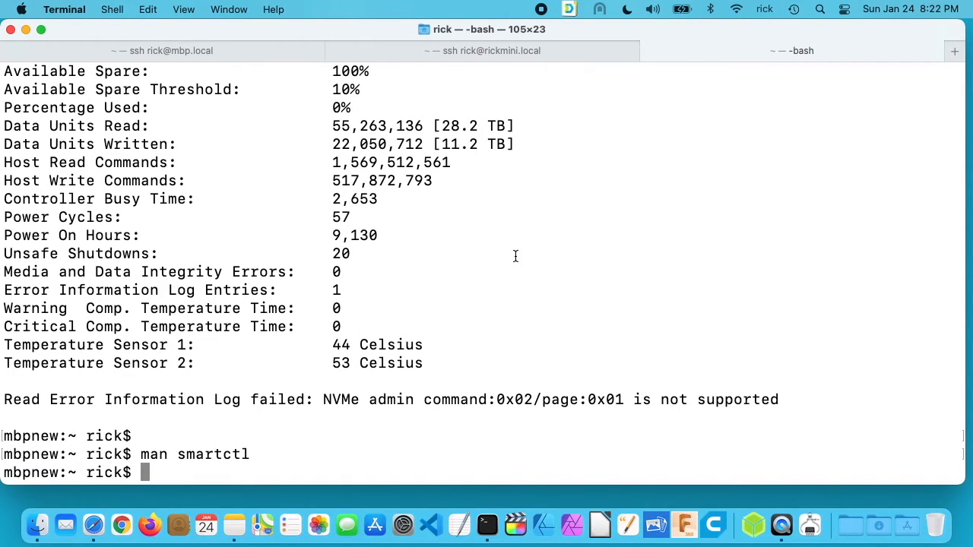